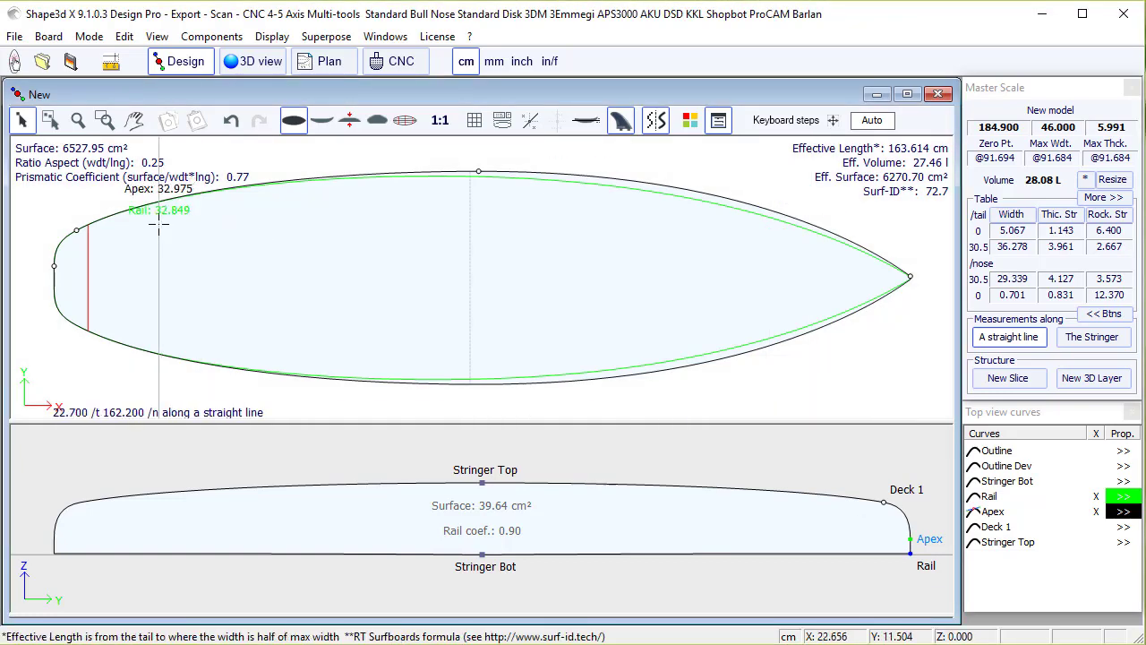
Step: In Size and parameters, Plugs, set Fins Number to 3 with the Futures fin system
click(111, 60)
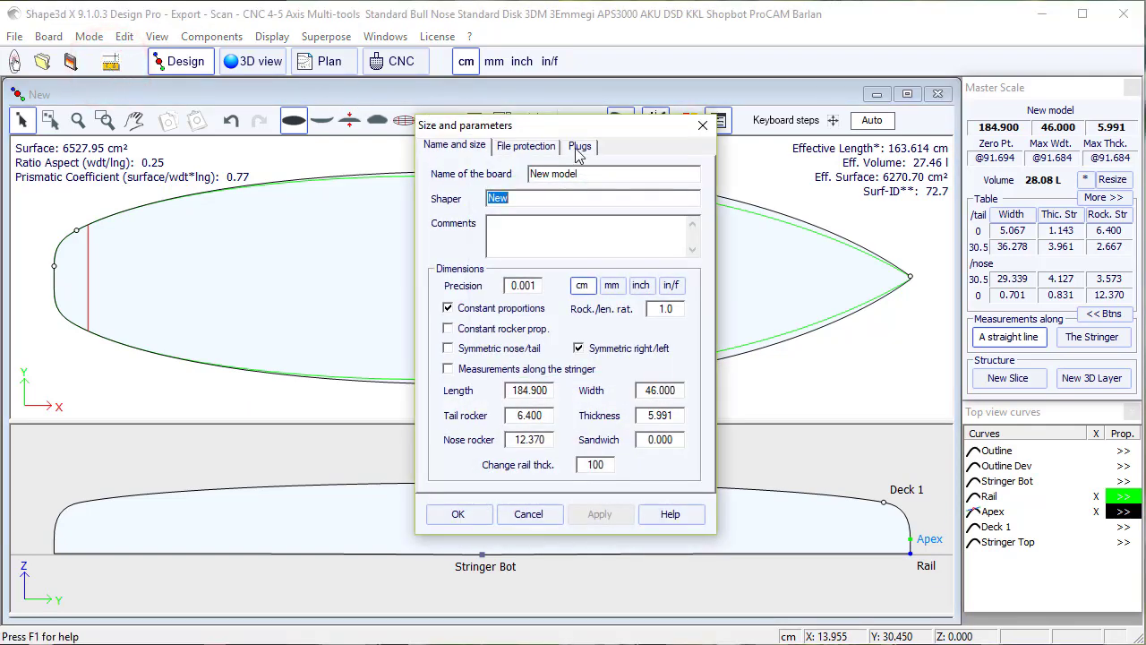
click(581, 145)
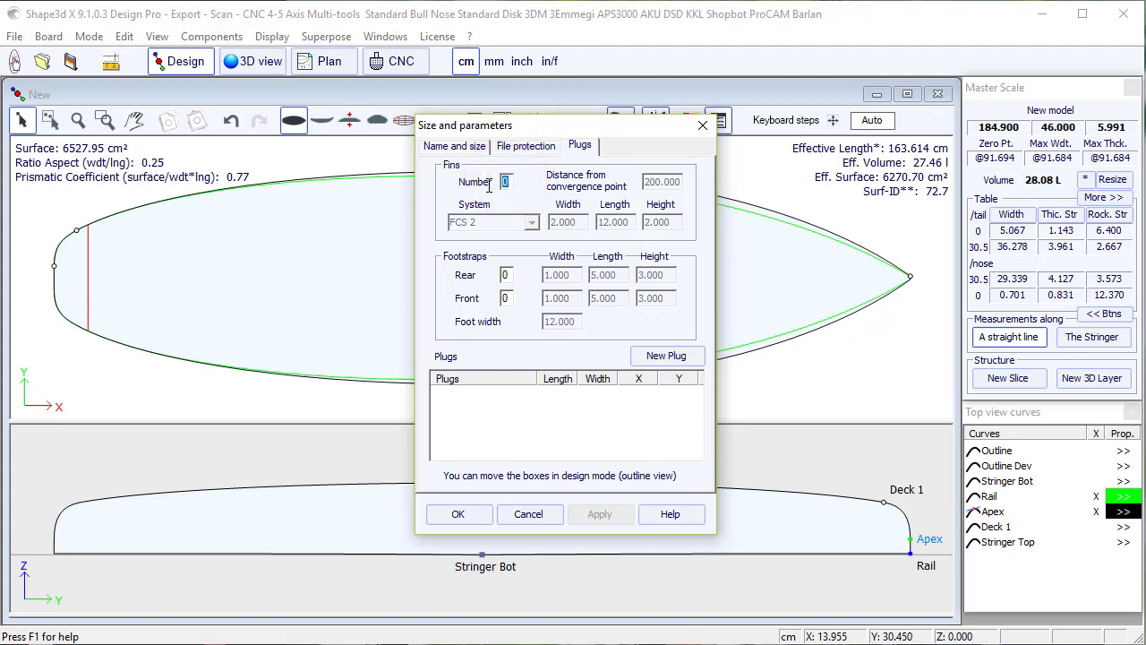
text(3)
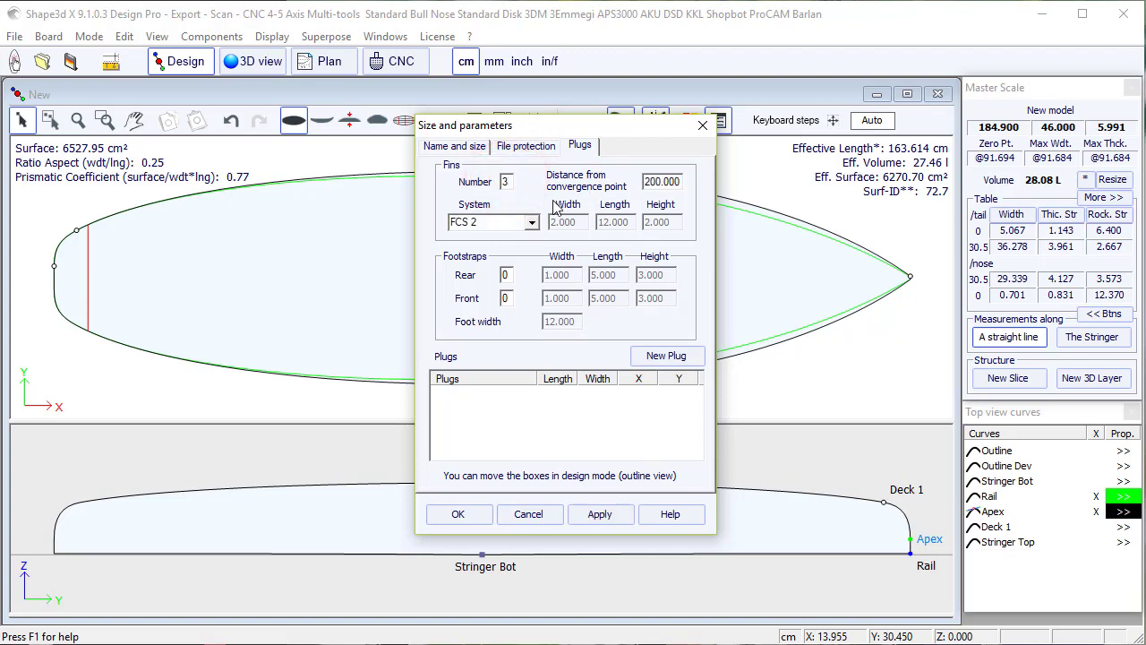
click(526, 221)
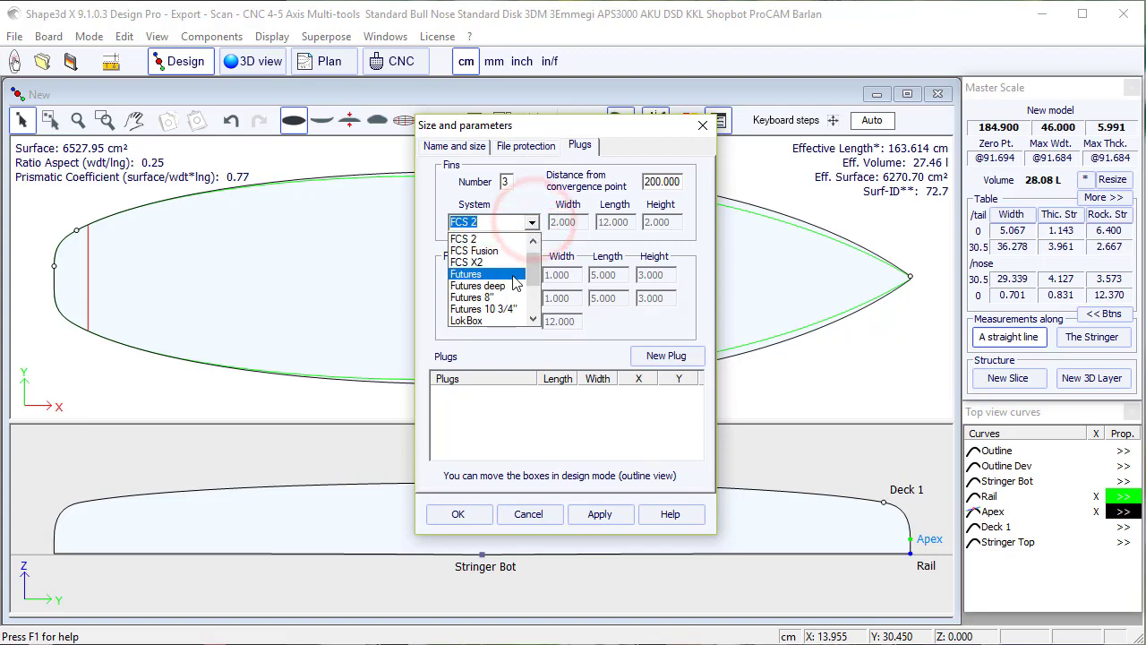
mouse_move(477, 285)
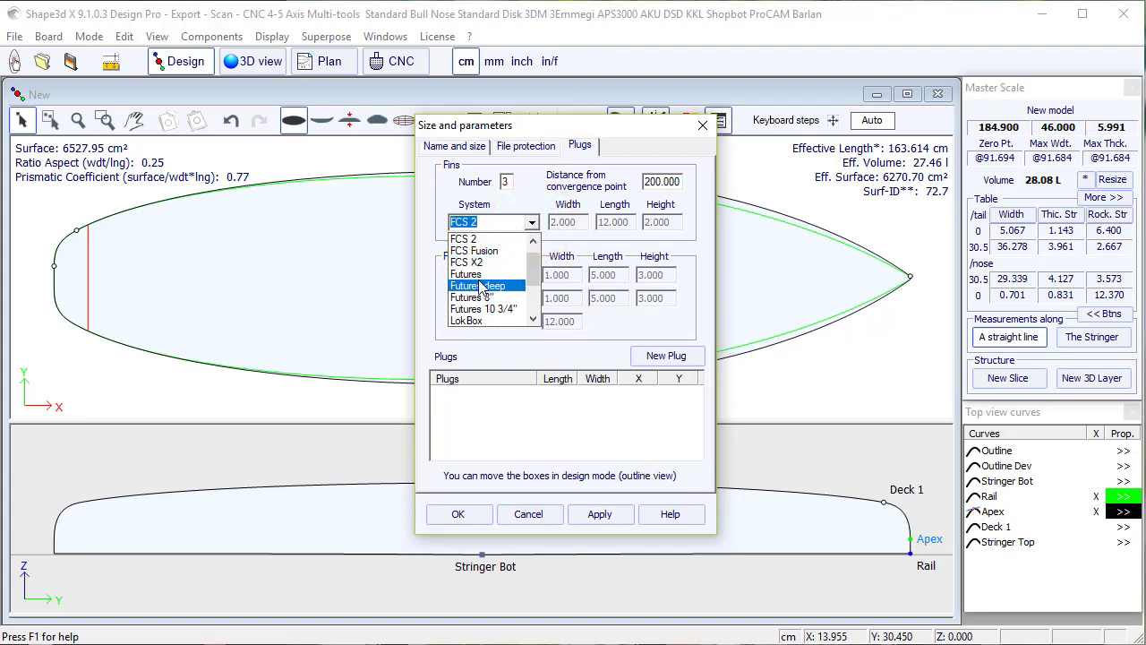
click(466, 273)
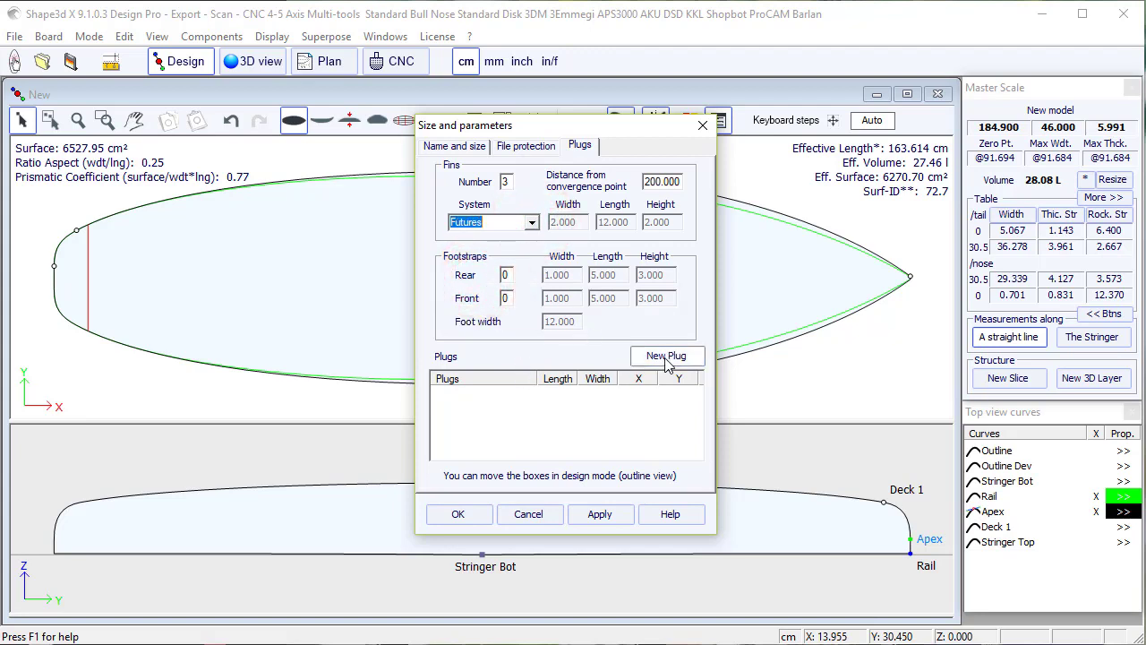
Step: Add a new Leash 1 plug and apply the fin and plug settings to the board
click(668, 357)
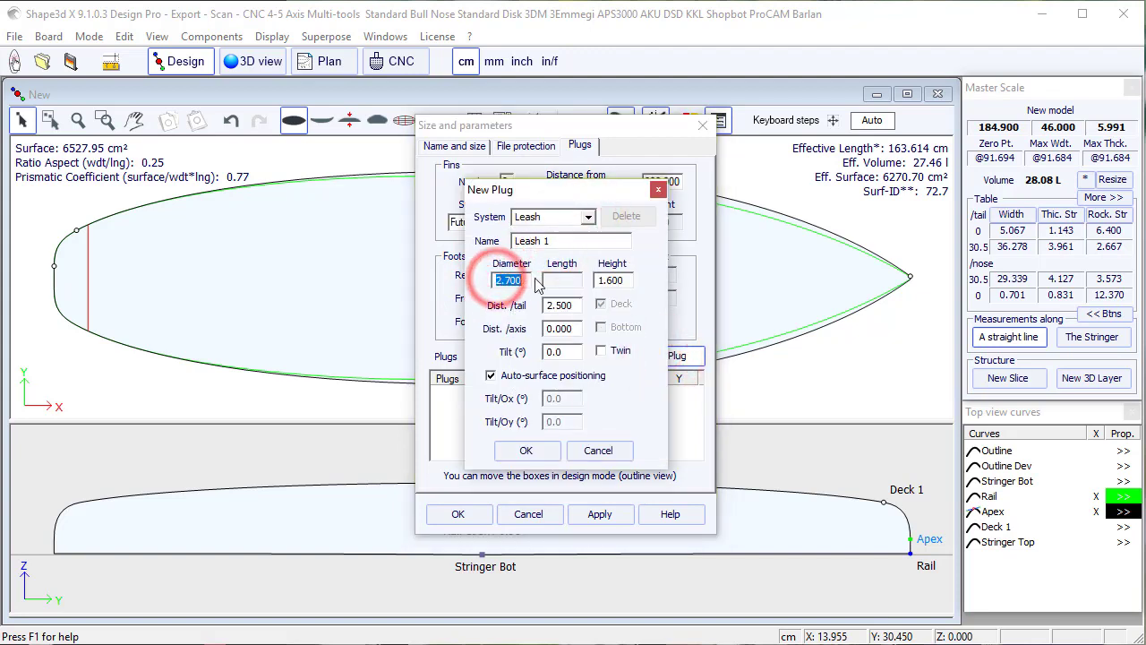
click(526, 451)
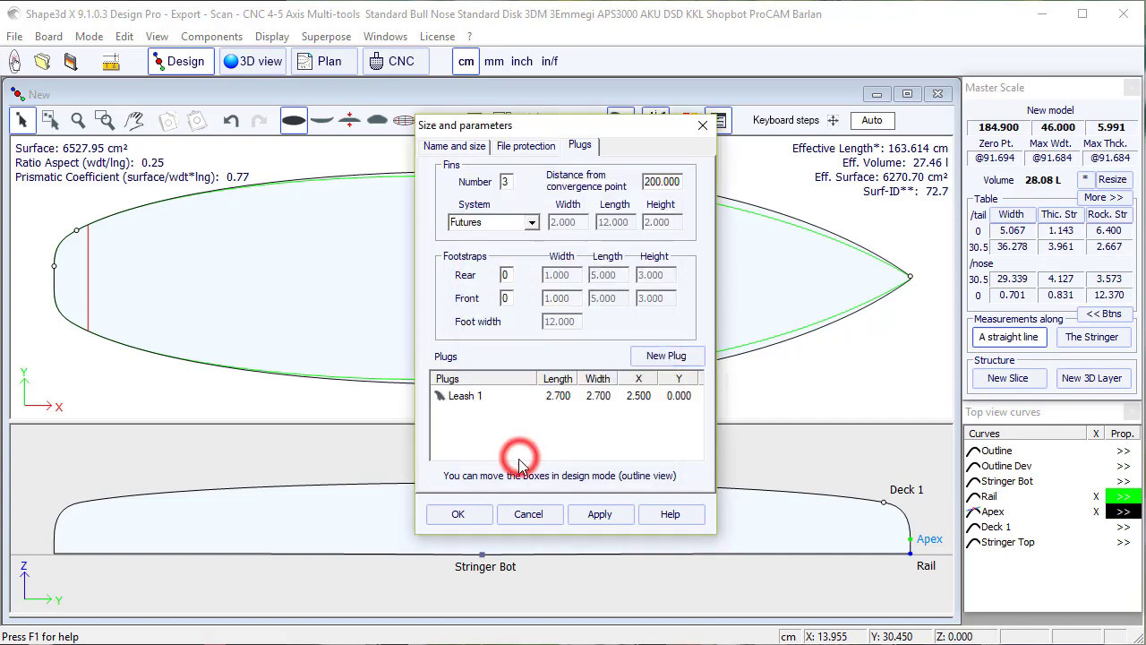
click(458, 515)
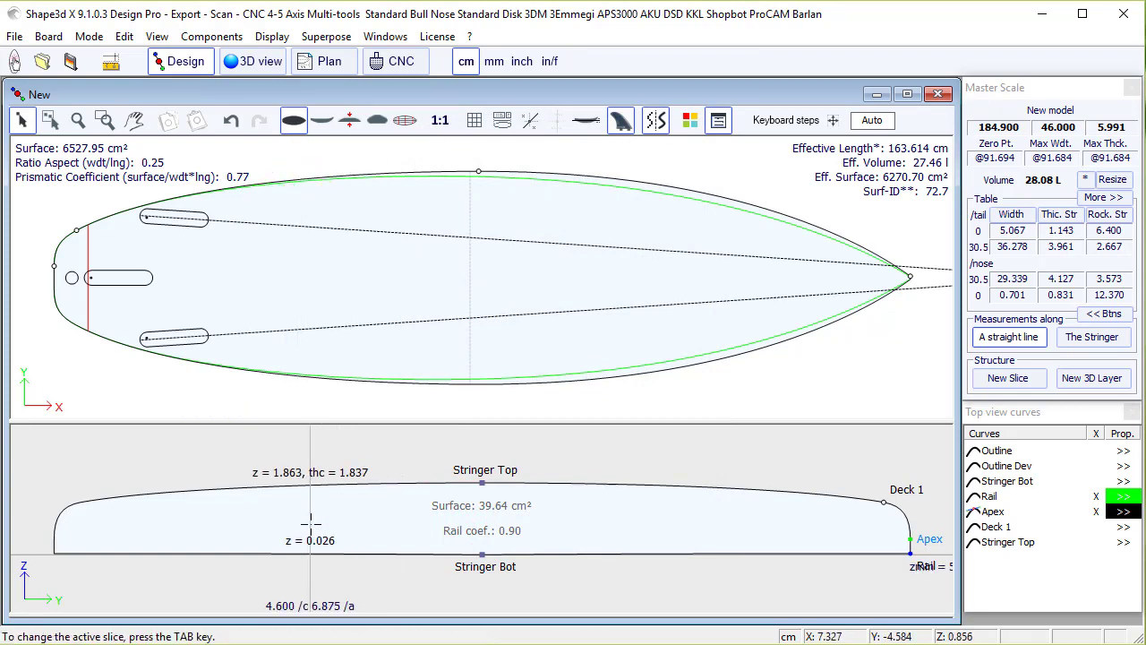
Step: Move the side fins toward the nose to 25.739 from tail, 3 from rail, toe 0.5, tilt 2.87
click(321, 120)
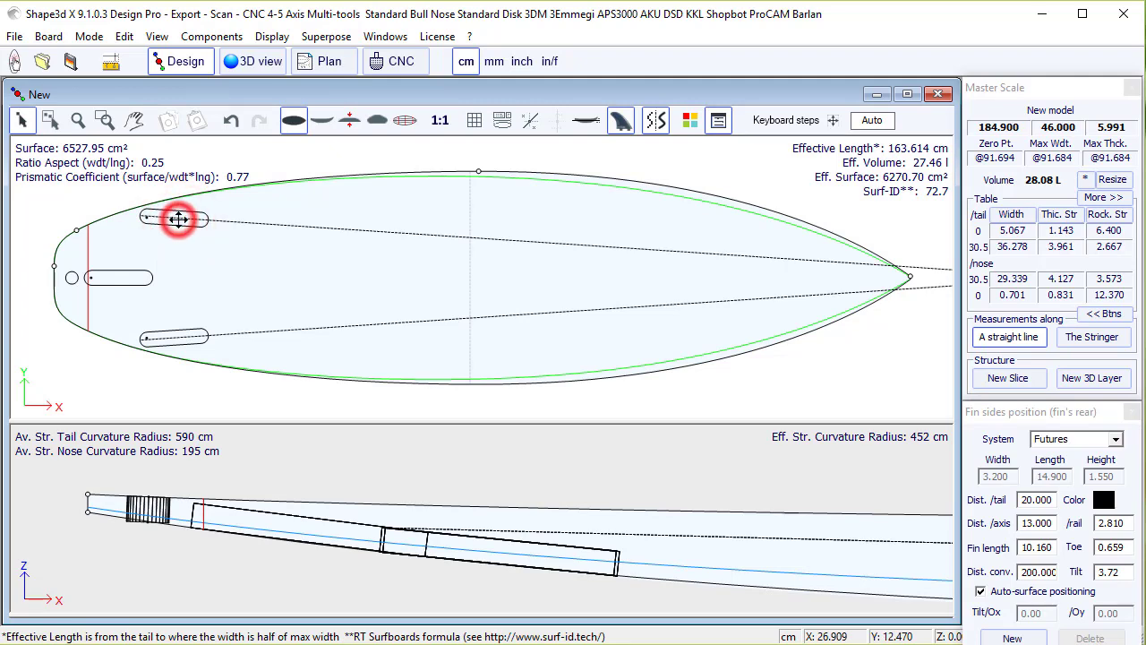
drag(177, 219, 201, 213)
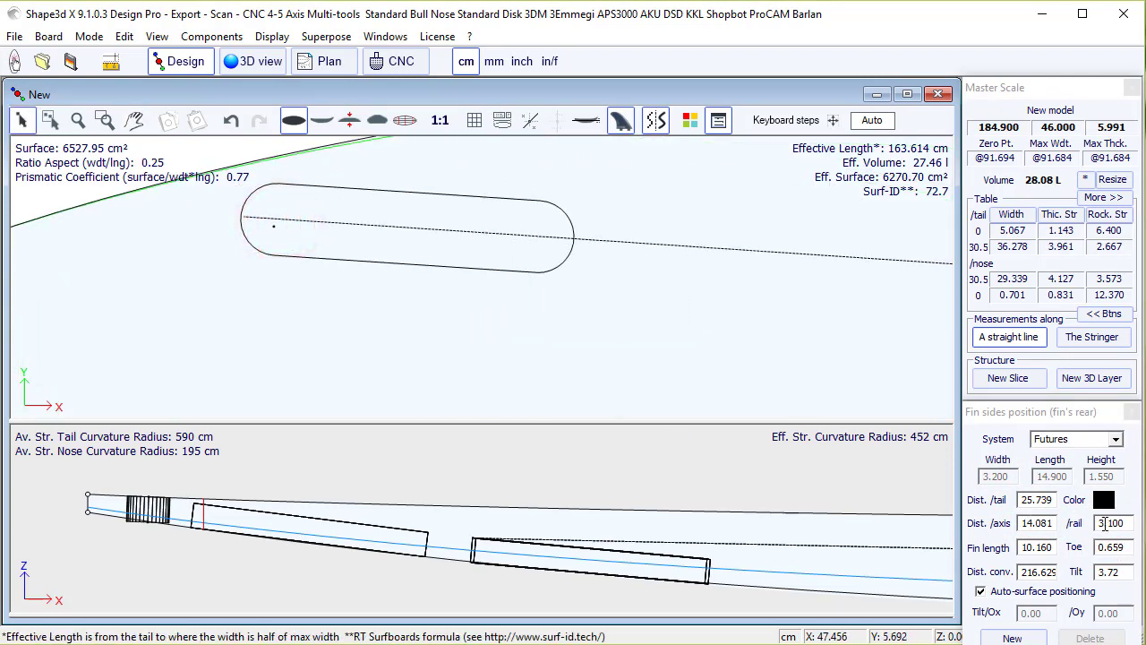
mouse_move(1106, 545)
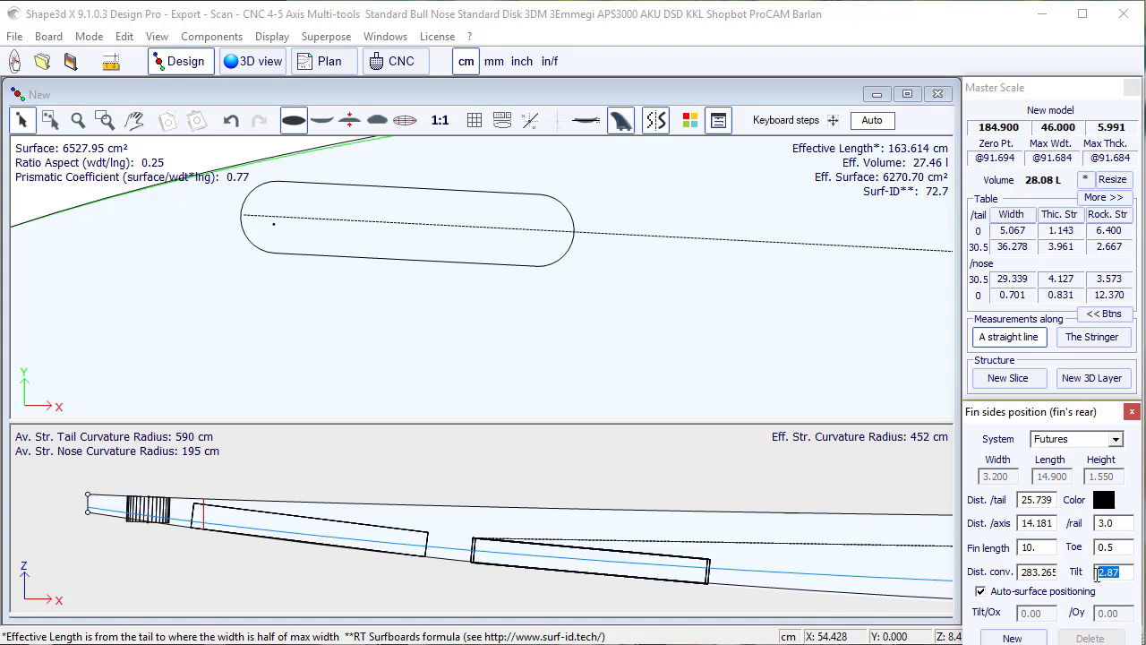
click(1035, 574)
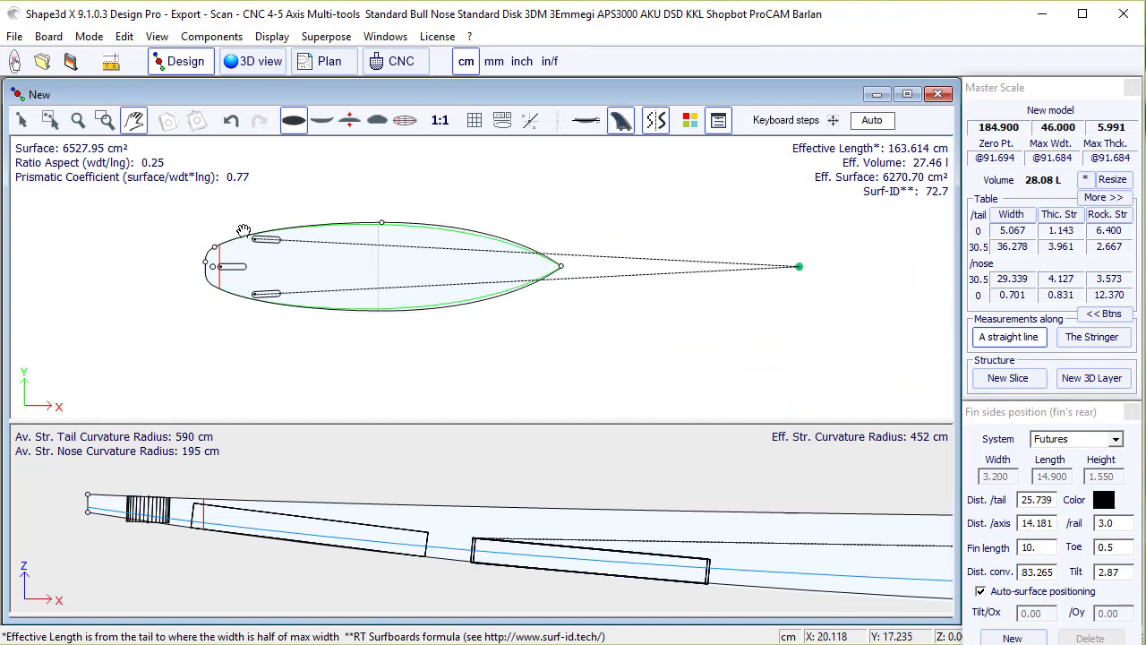
mouse_move(291, 289)
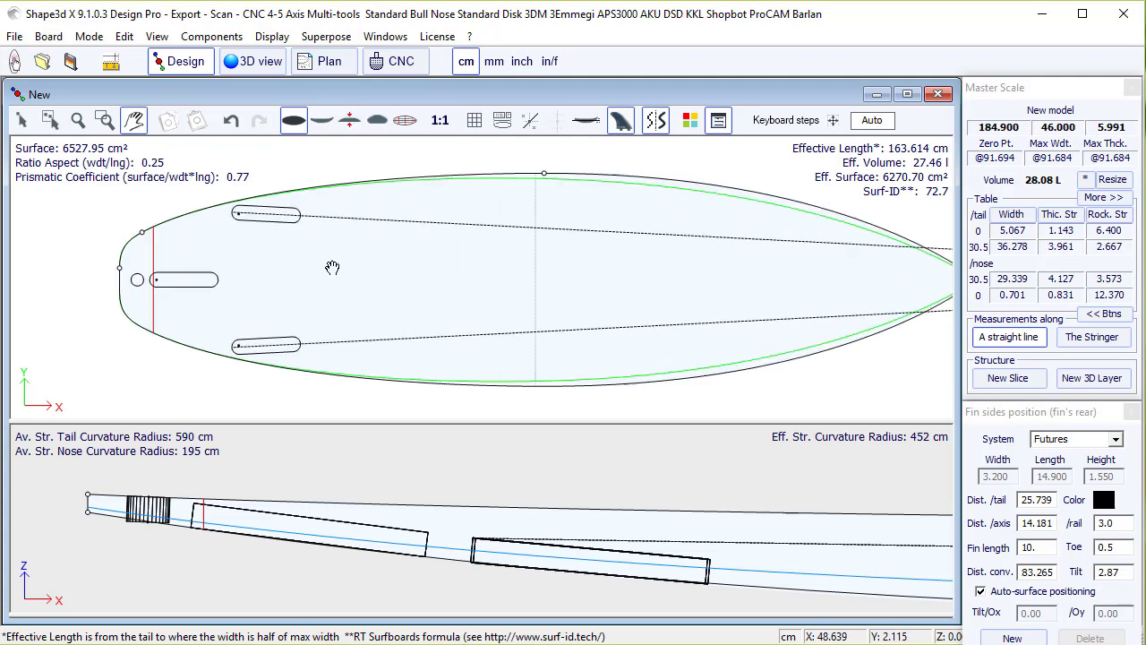
click(256, 61)
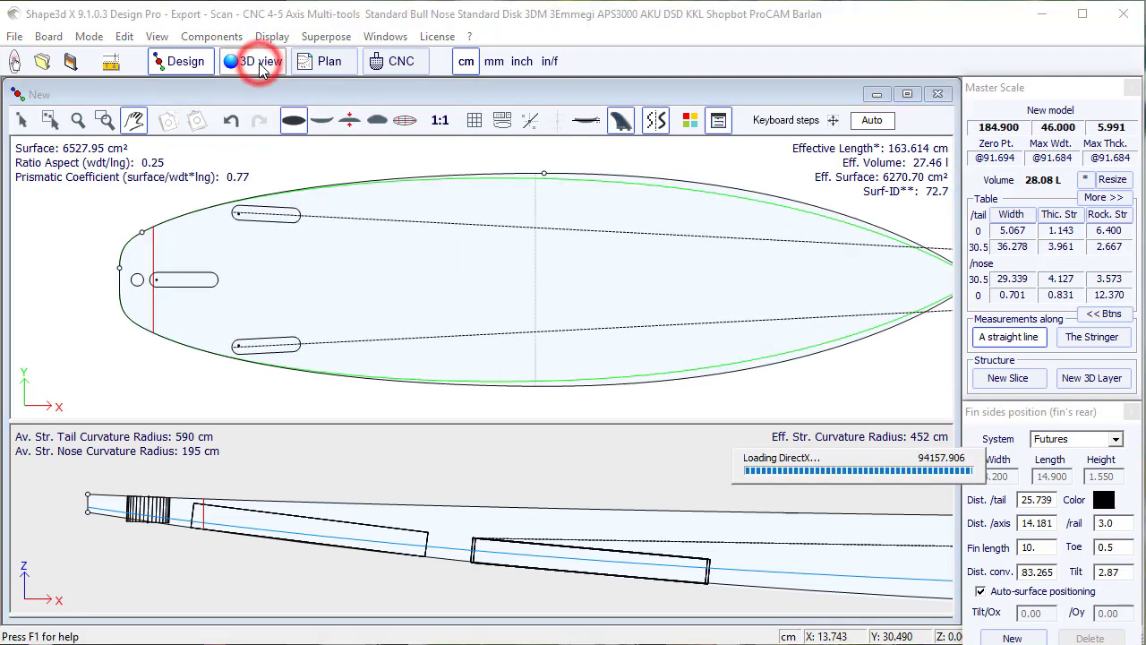
click(253, 61)
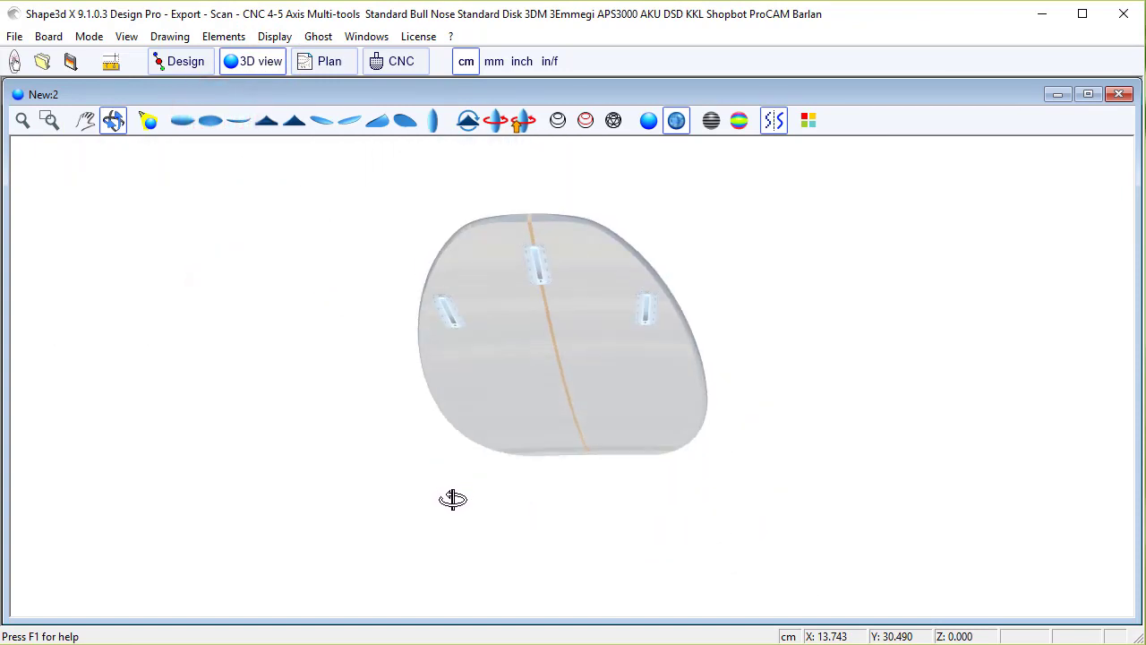
drag(452, 499, 622, 254)
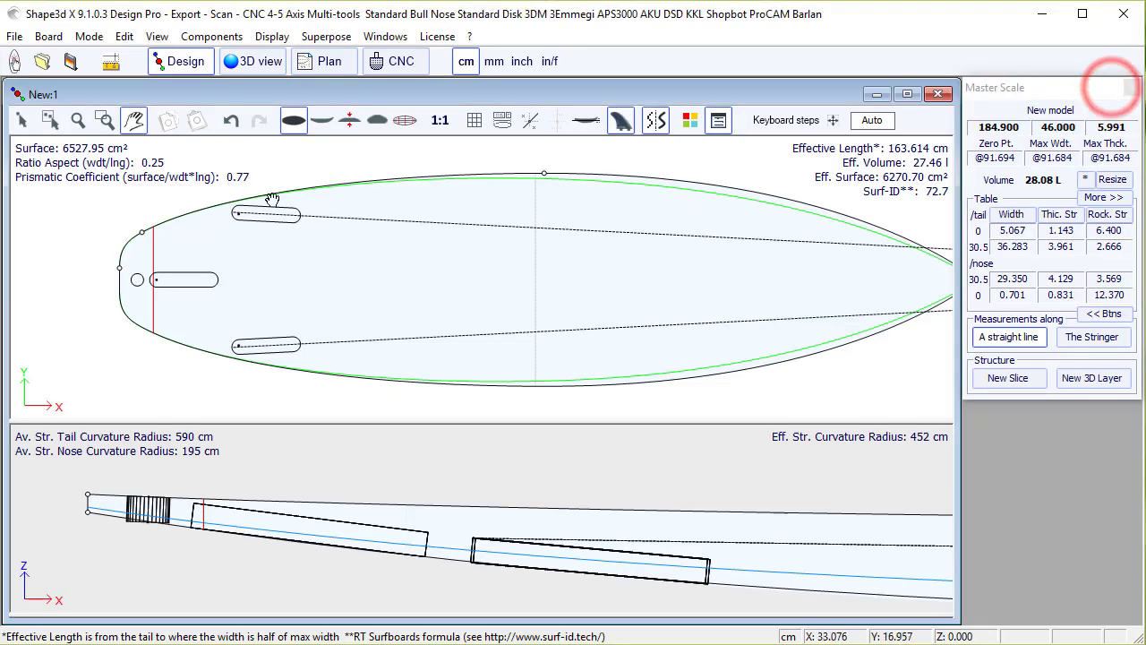
Step: Switch the selected side fin boxes from Futures to the FCS 2 system
click(267, 215)
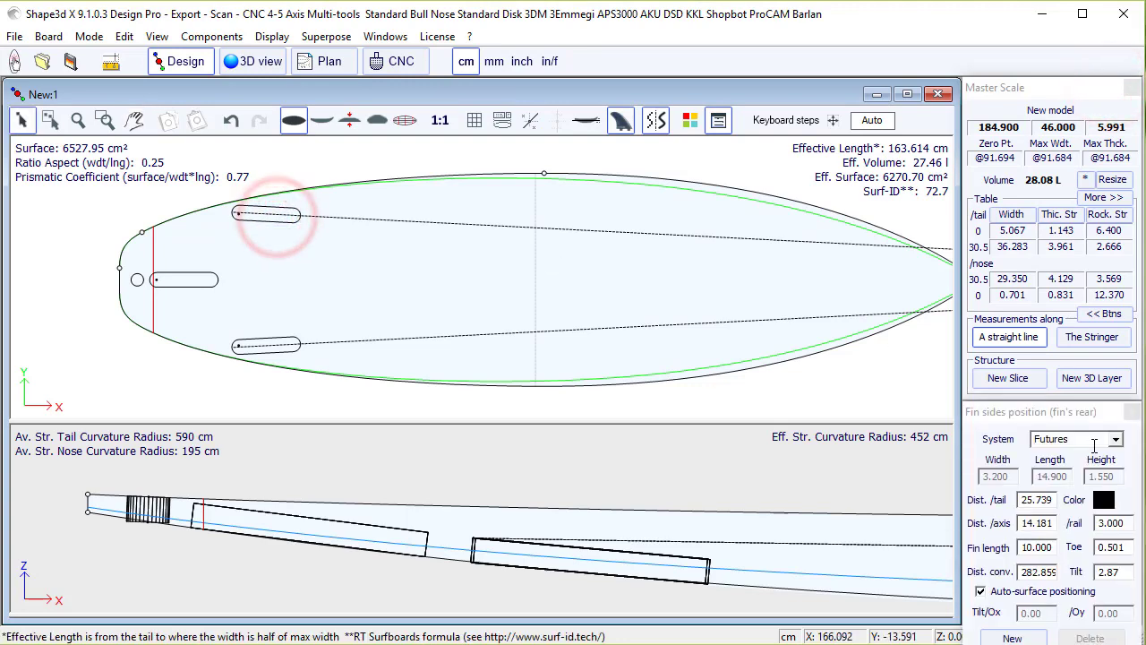
click(1120, 439)
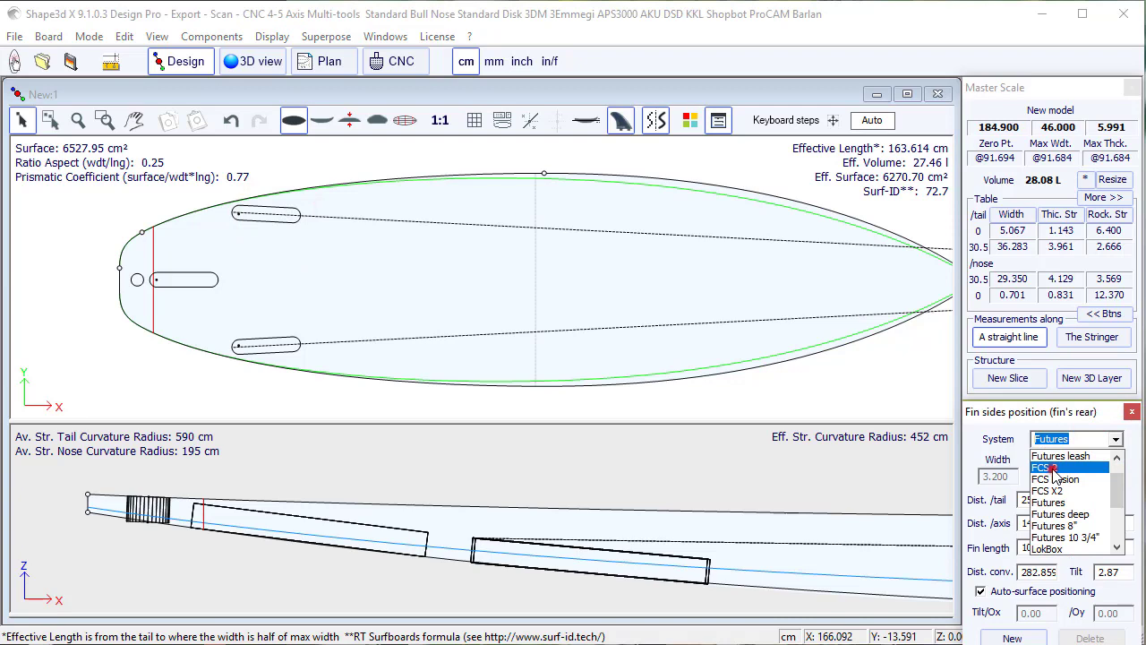
click(1052, 466)
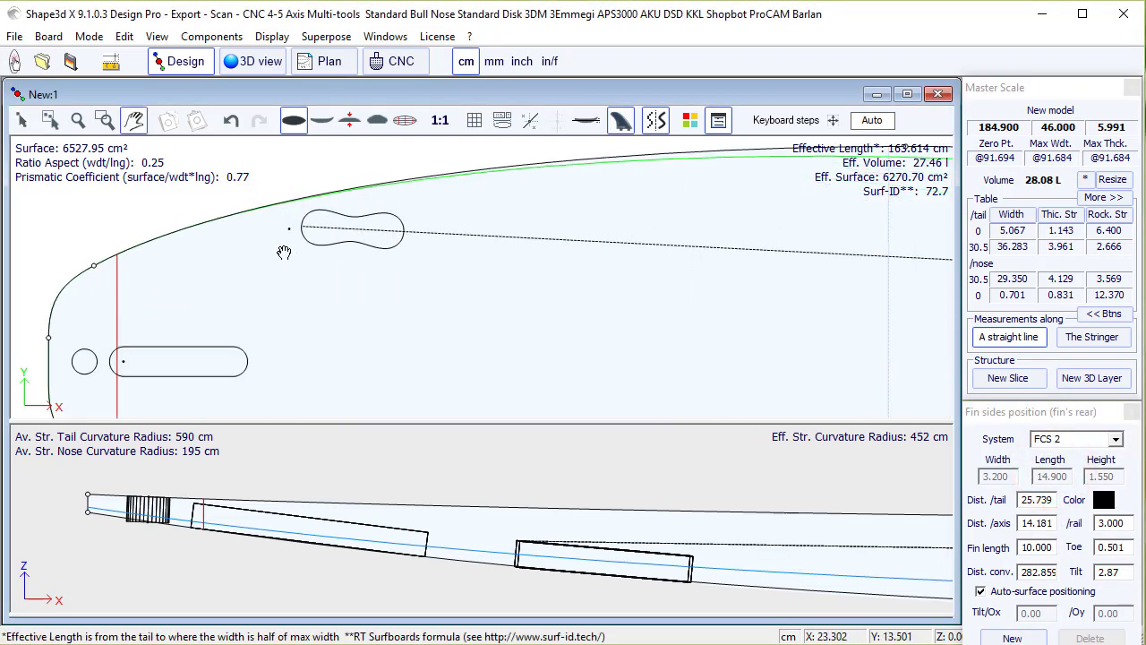
mouse_move(302, 262)
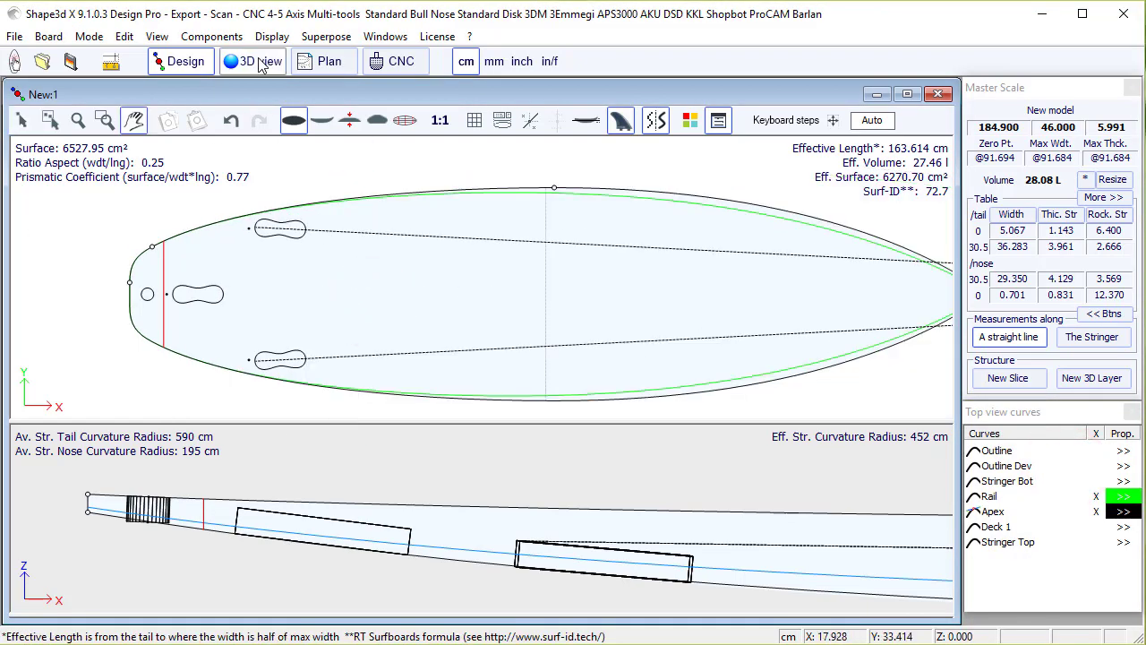
Step: In the 3D view's Direct3D Properties Elements list, set the Fin center style to Red
click(255, 61)
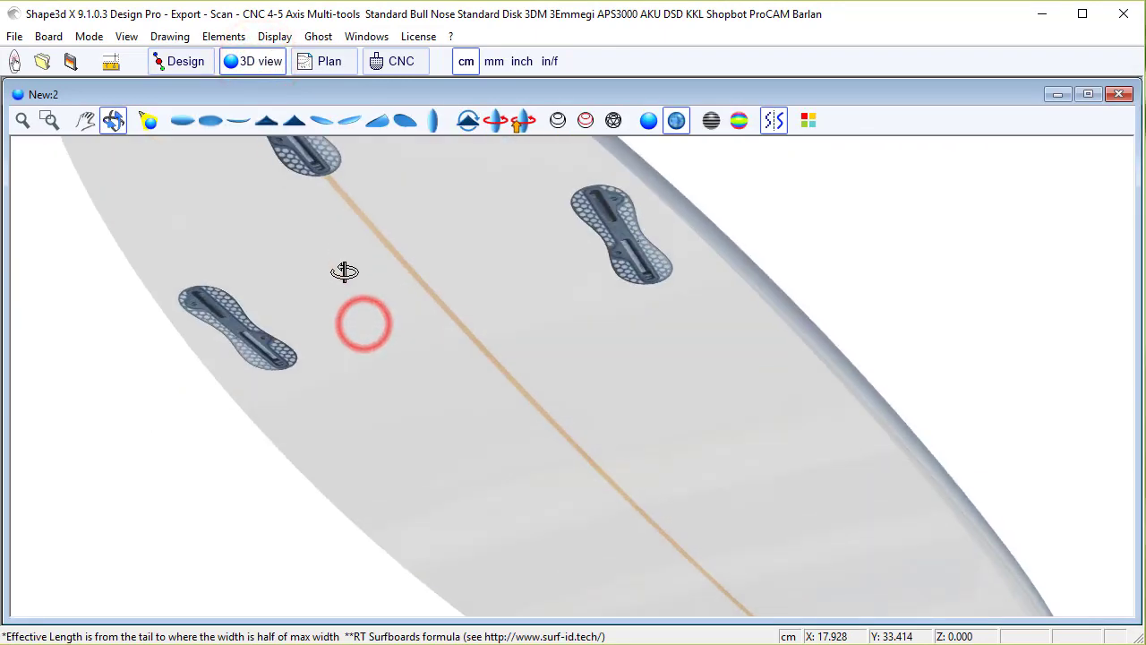
click(808, 120)
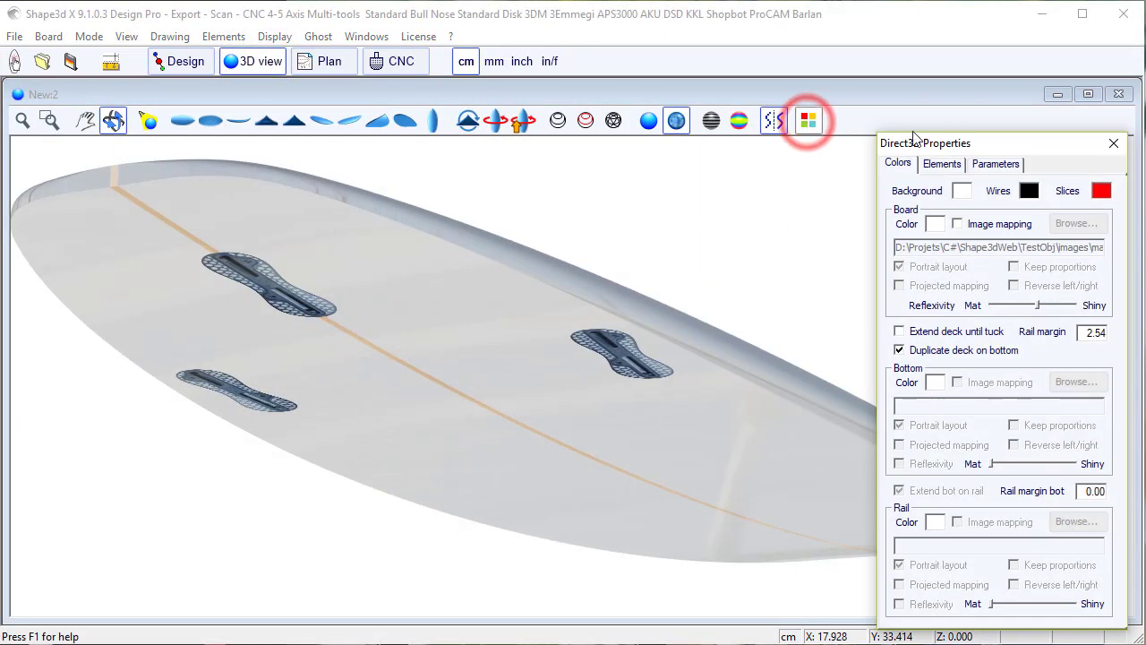
click(942, 164)
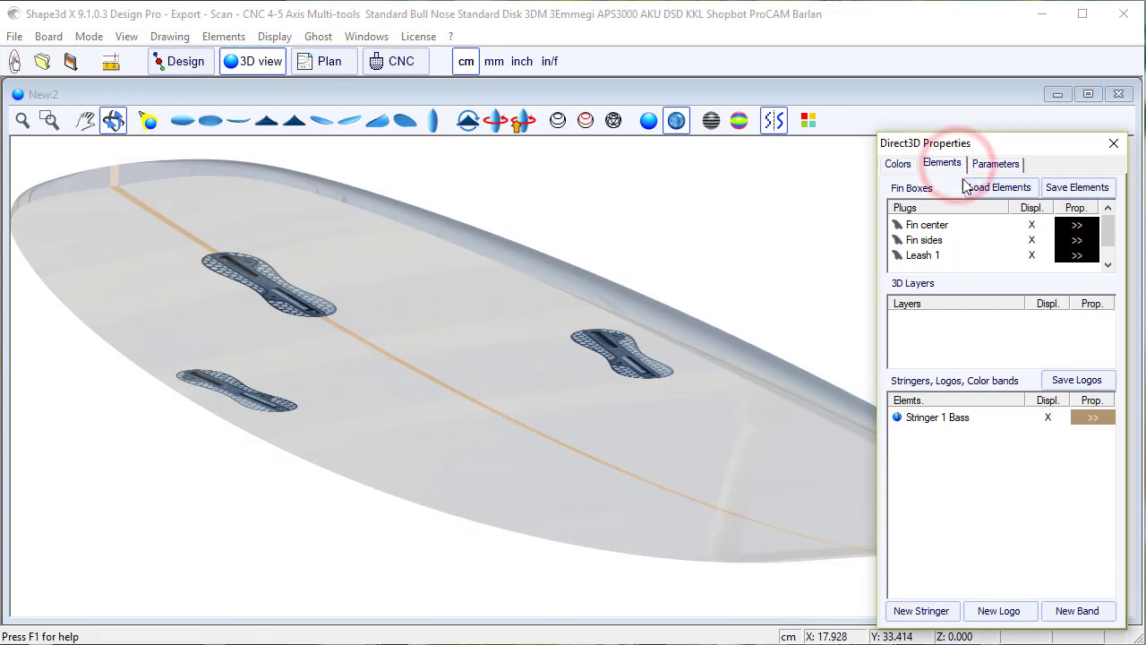
click(1078, 225)
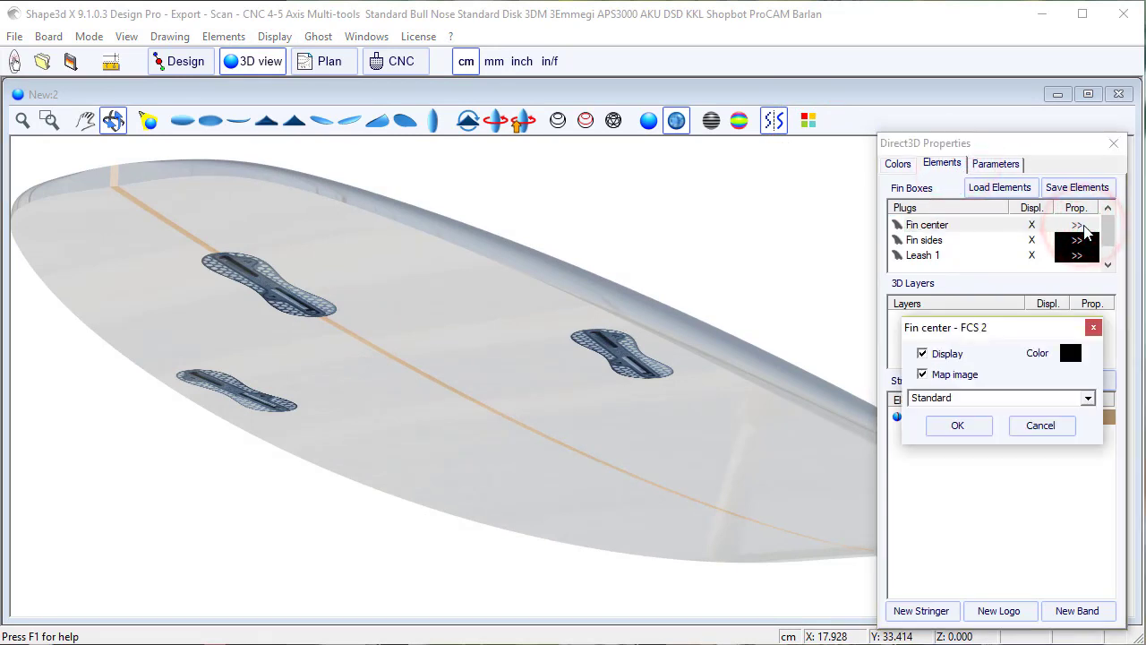
click(1087, 399)
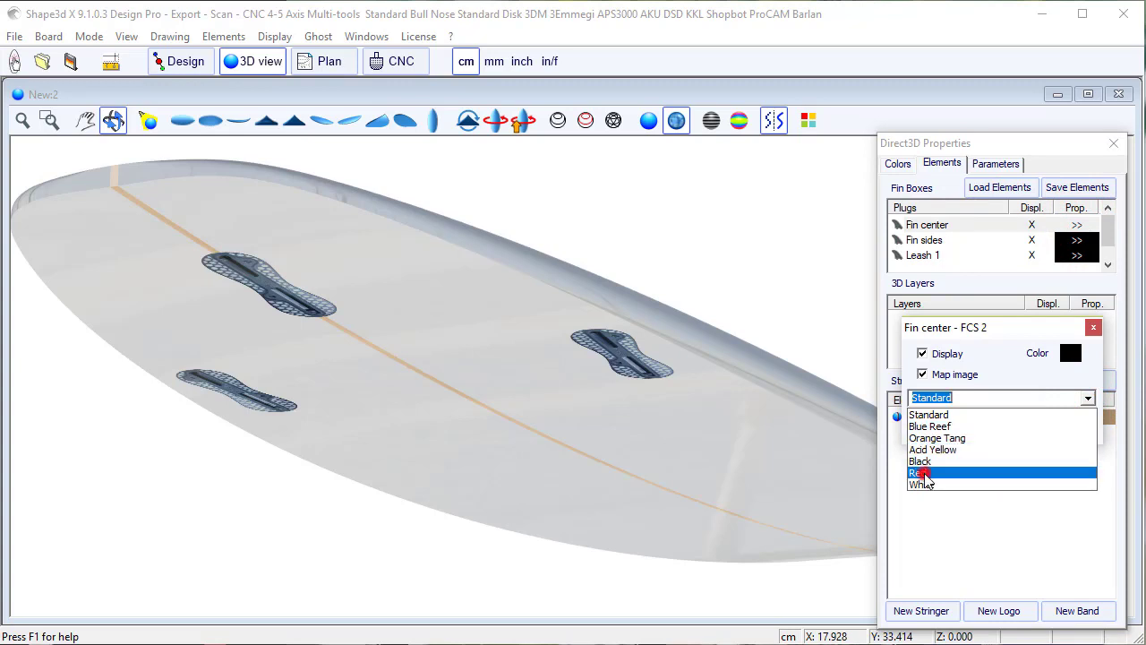
click(918, 472)
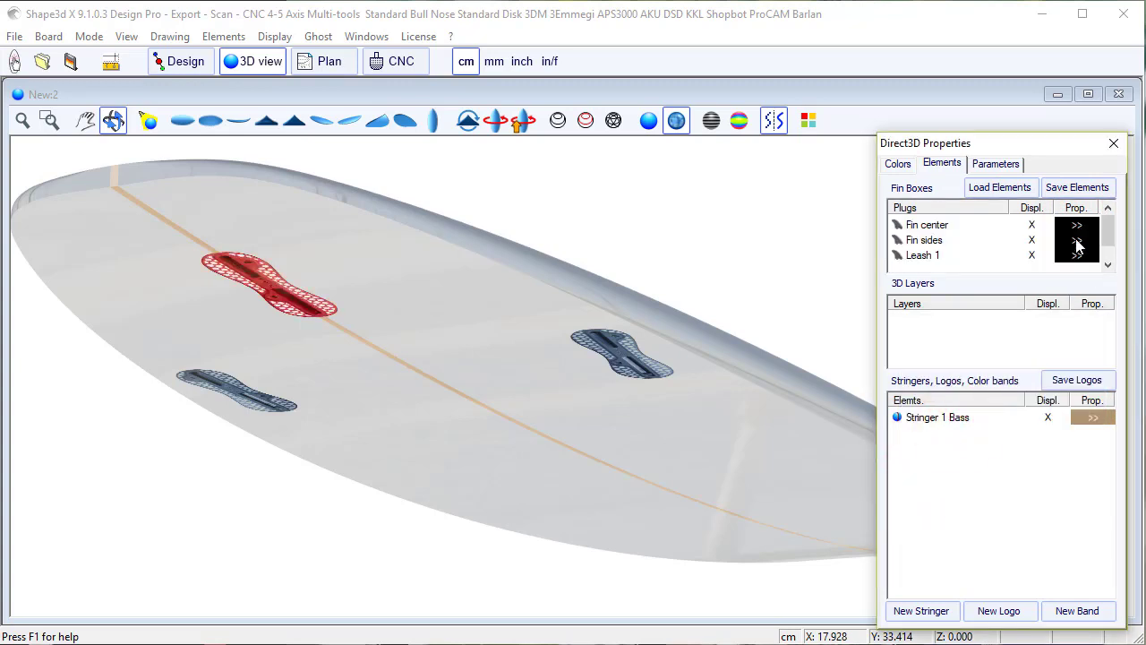
Step: Set the Leash 1 plug style to the FCS Reef finish and confirm it
click(1078, 239)
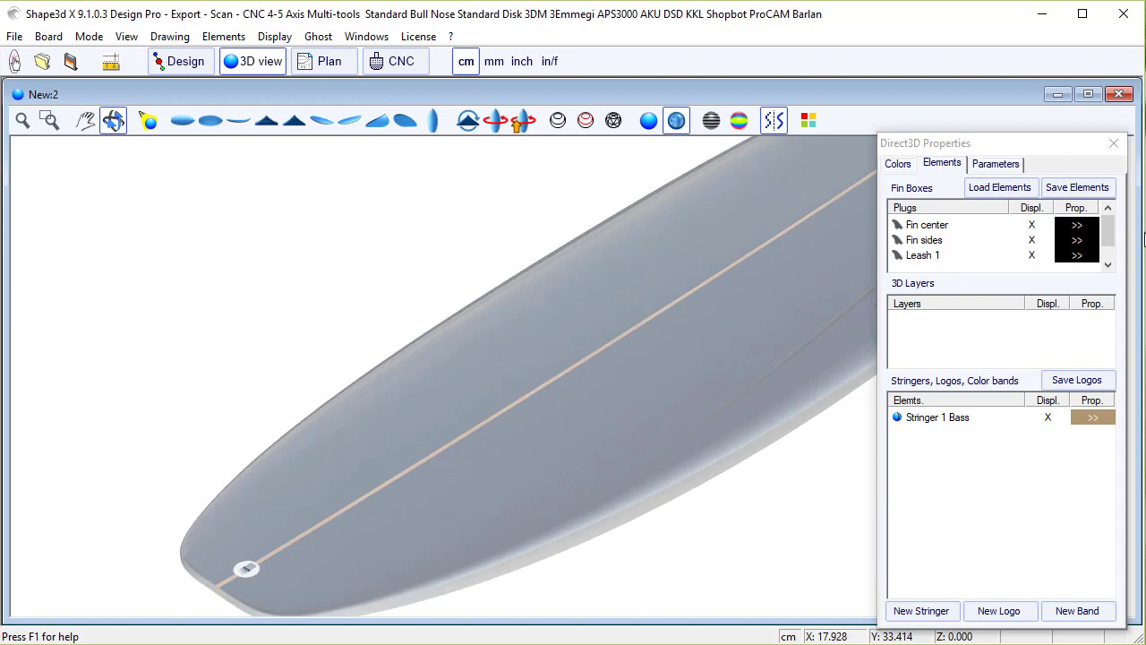
click(1084, 255)
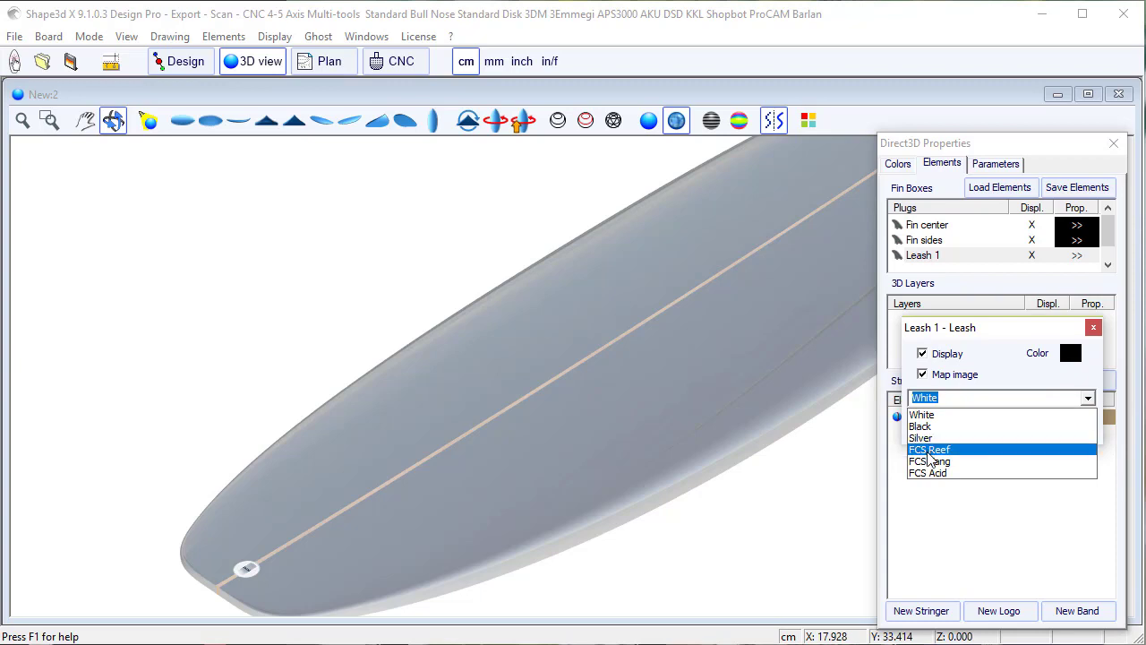
click(929, 448)
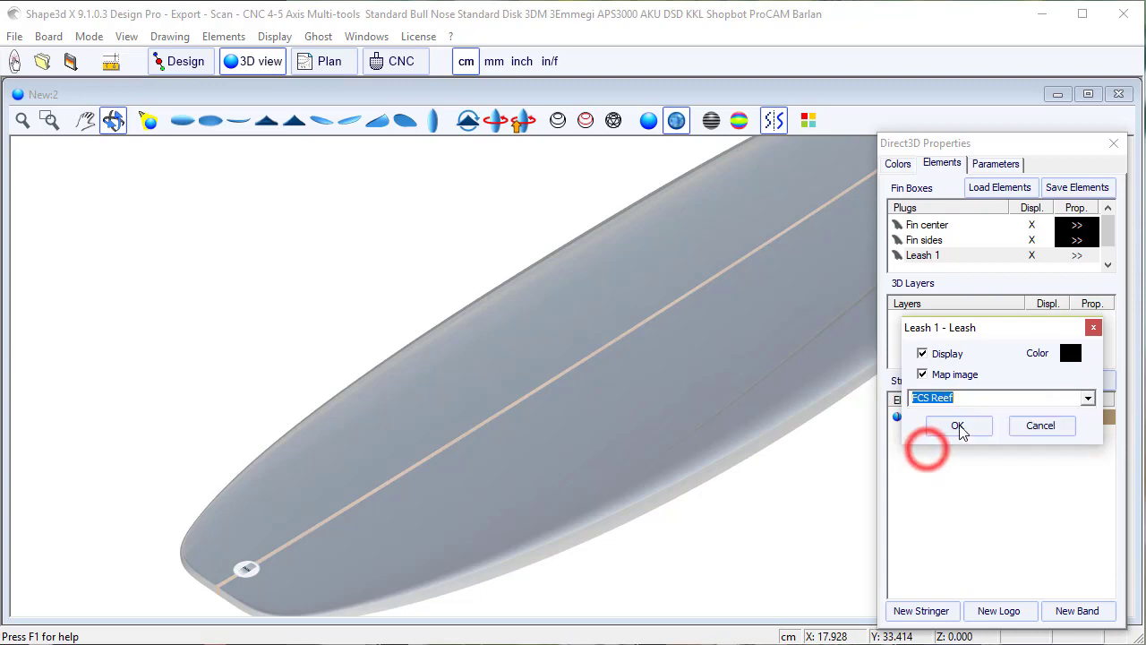
click(964, 426)
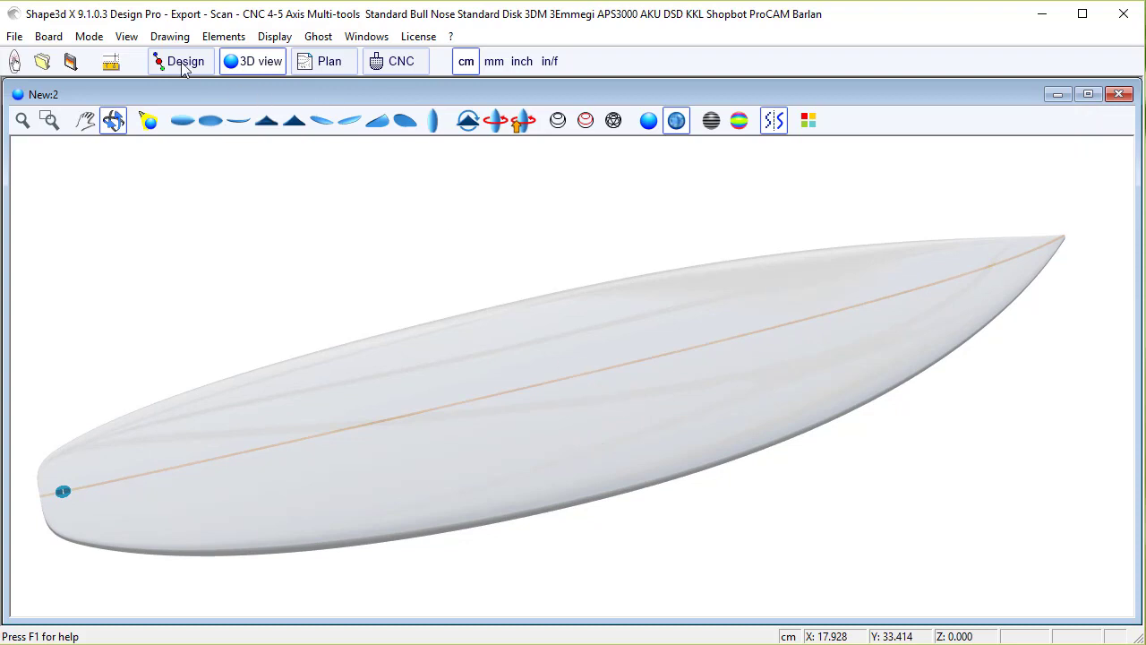
Step: Back in the Design view, save the board to the desktop as Test3.s3dx
click(187, 60)
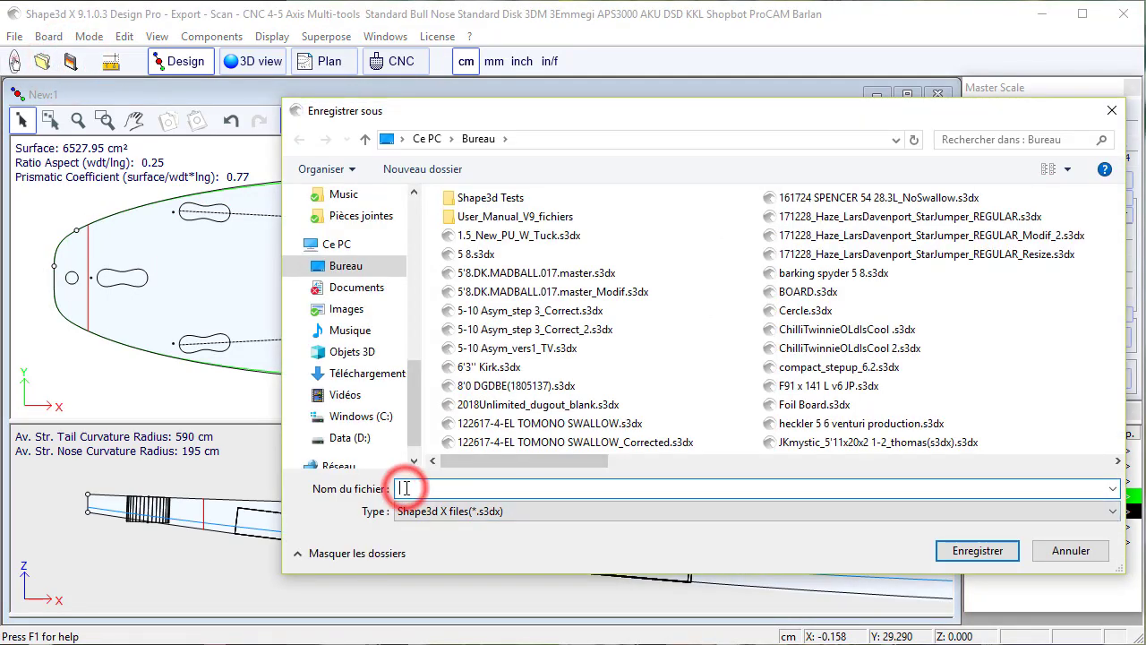
text(Test3)
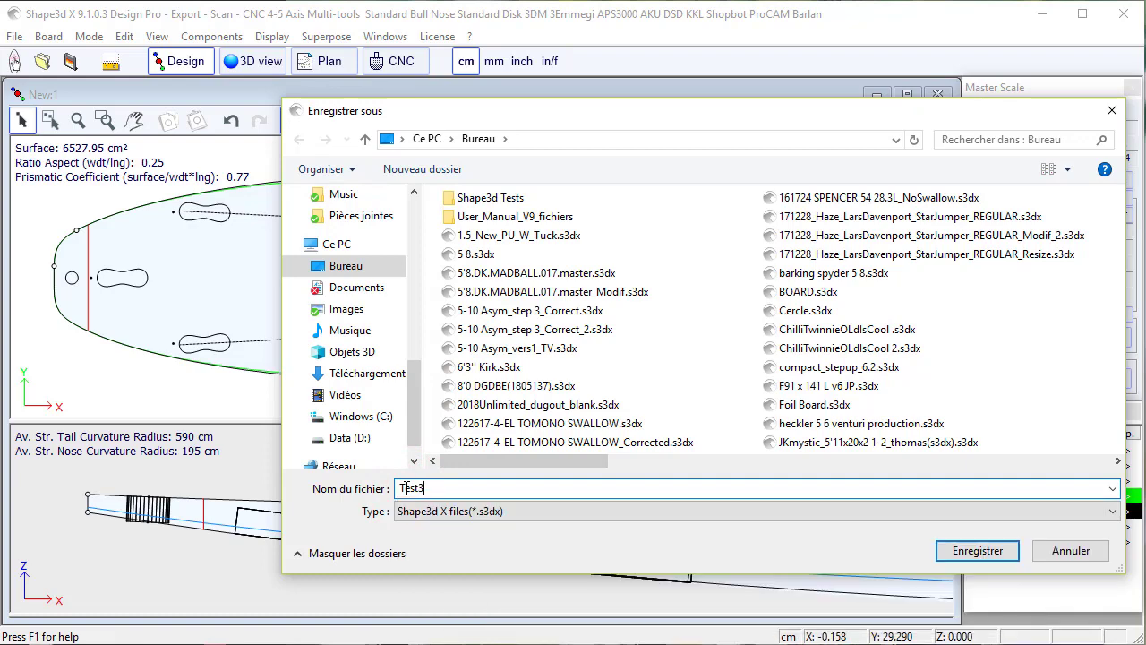
click(977, 550)
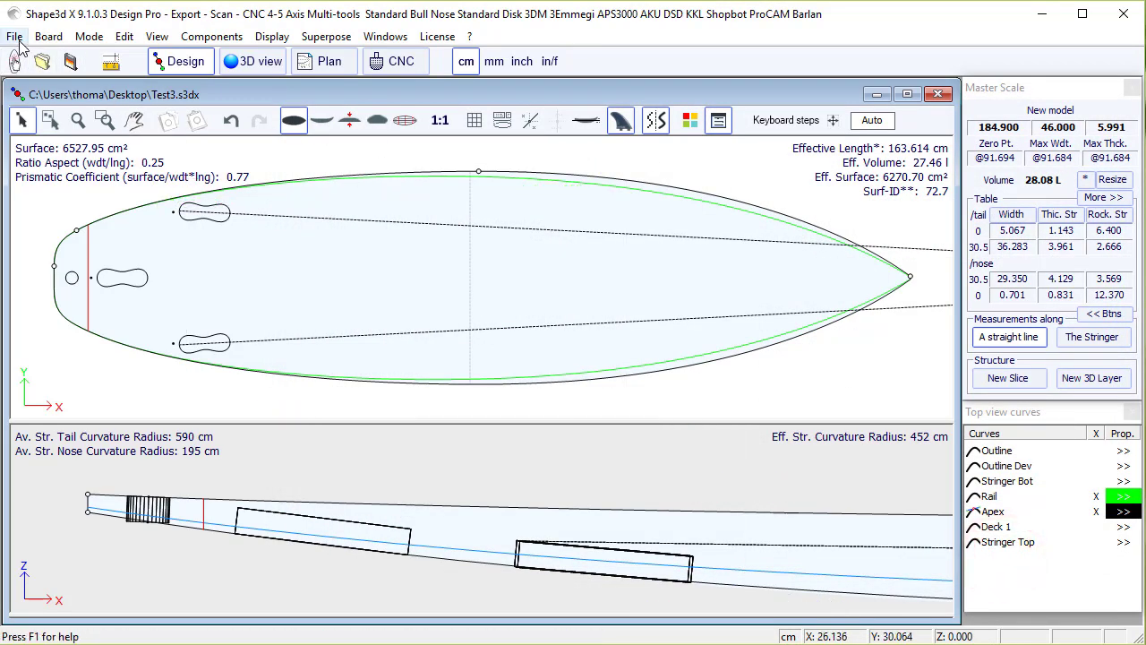
Step: Reopen Test1.s3dx from the File menu's recent documents list
click(16, 37)
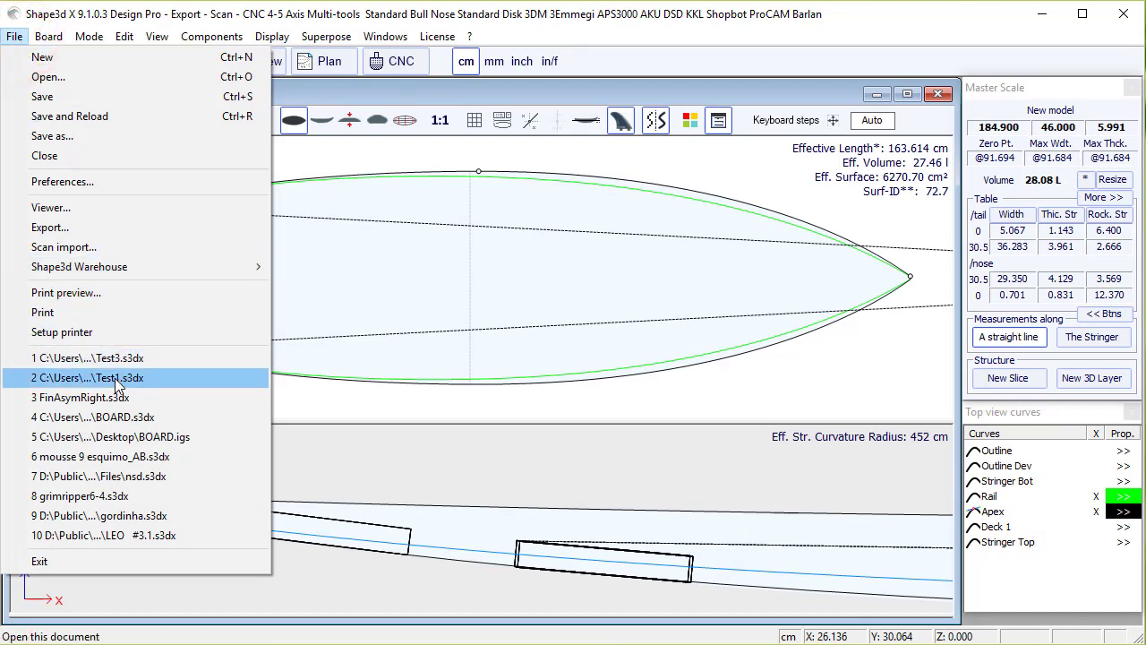
click(93, 377)
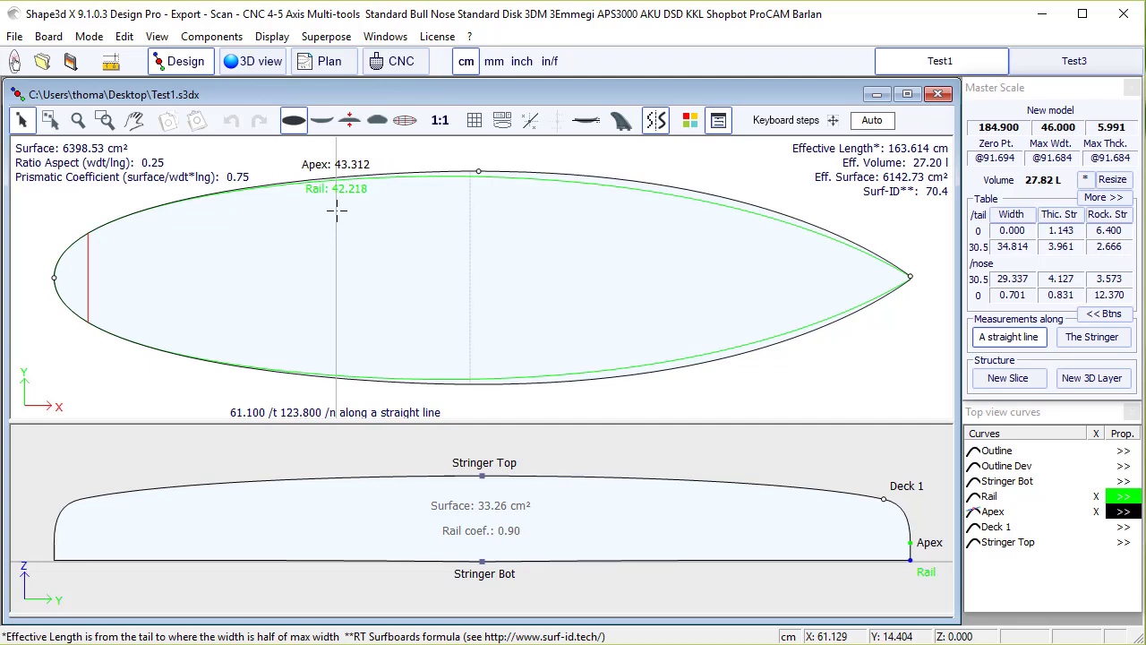
Step: Load the fin and leash plugs from Test3.s3dx onto the Test1 outline via Plugs > Load plugs
right_click(336, 210)
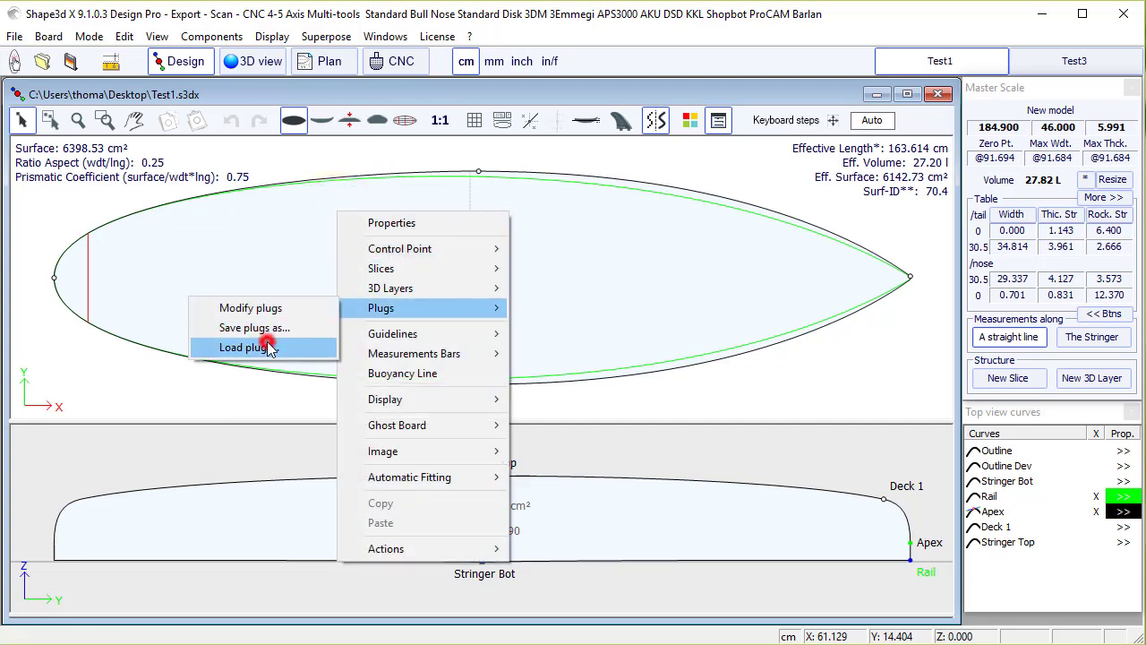
click(245, 347)
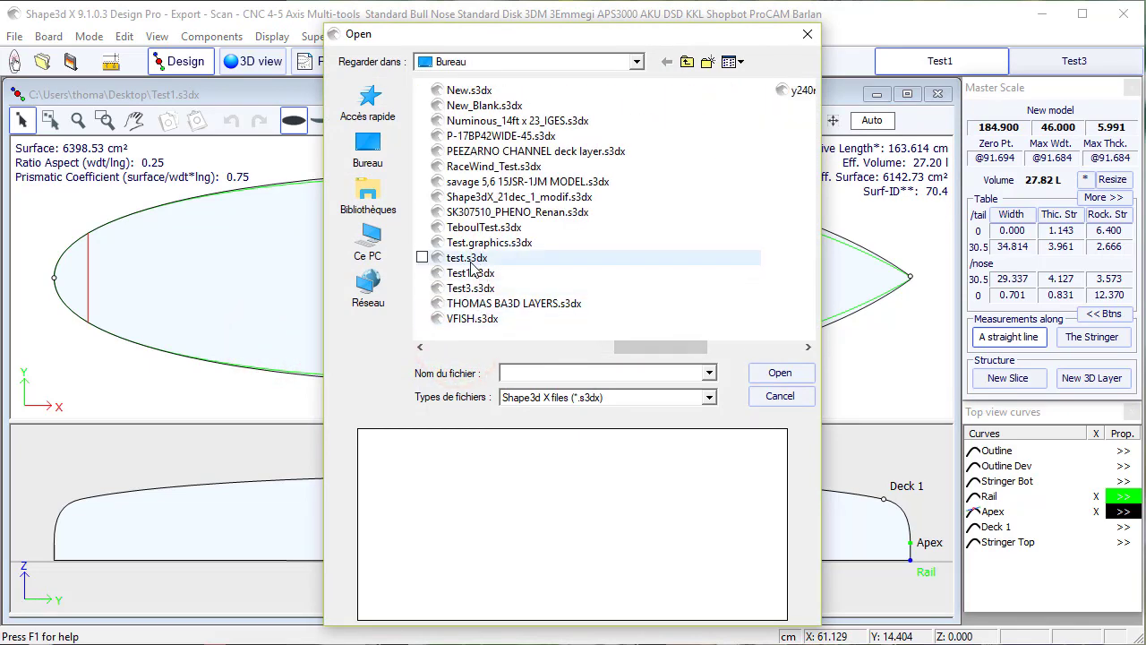
click(470, 288)
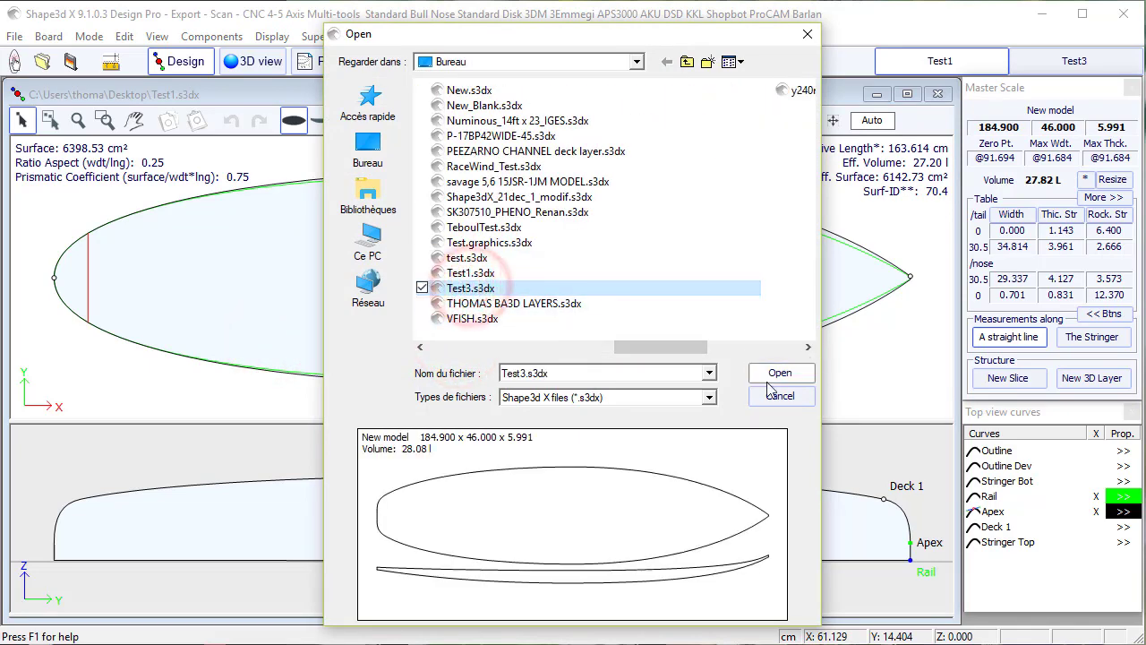
click(780, 373)
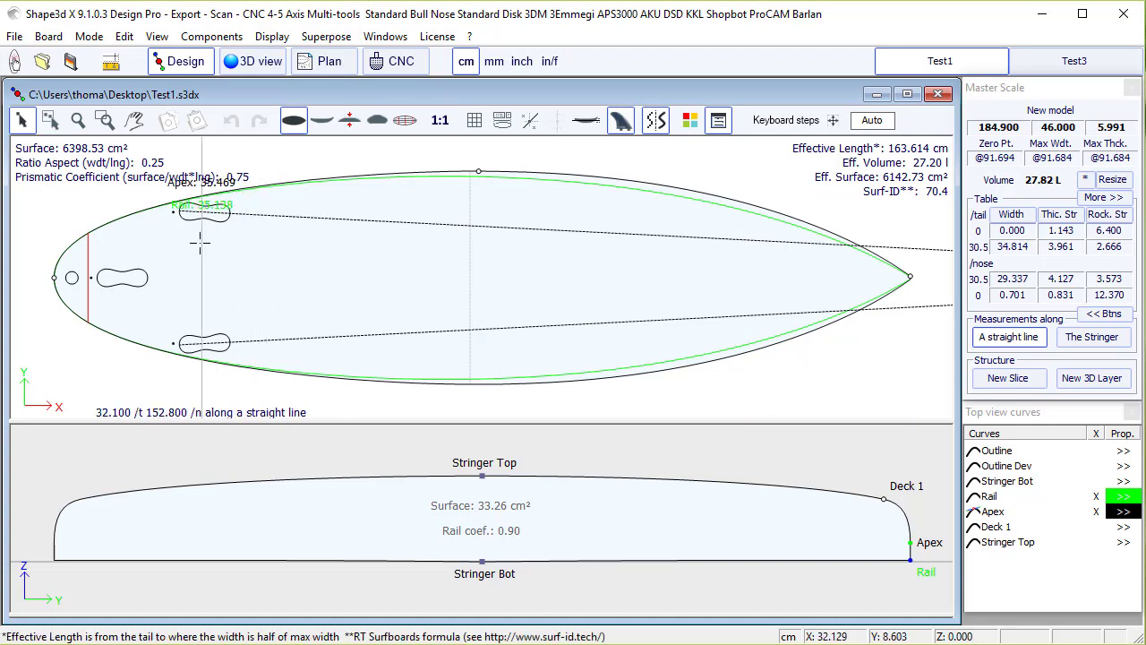
Step: Save the board's plugs via Plugs > Save plugs as, keeping the name New model_plugs.s3dx
right_click(201, 242)
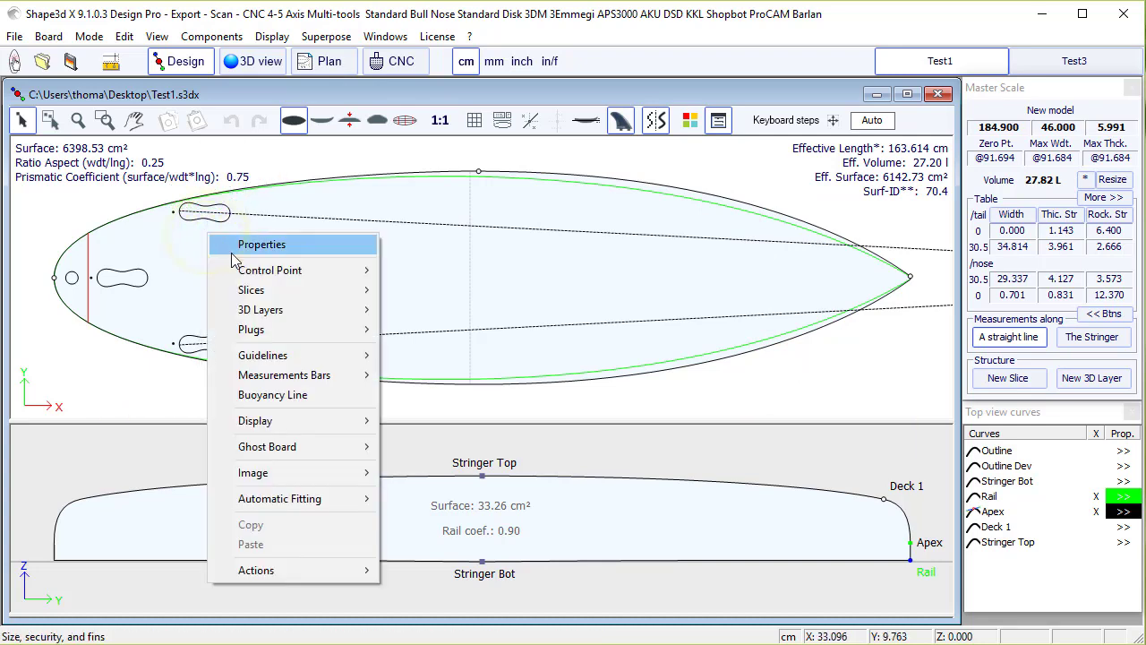
mouse_move(252, 329)
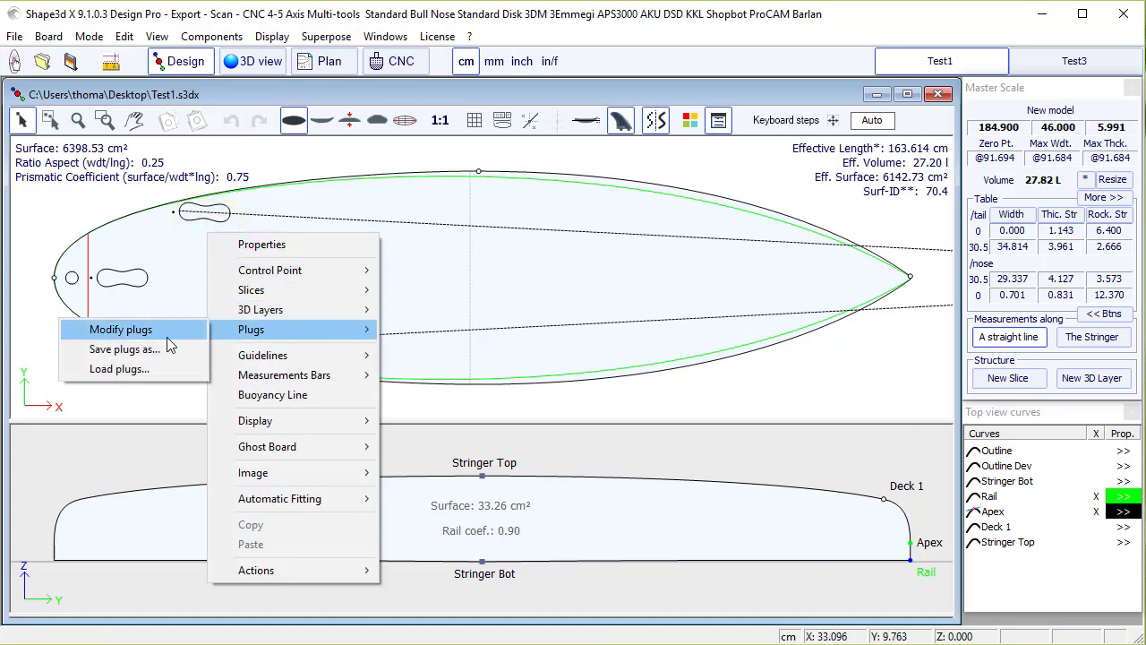
click(124, 348)
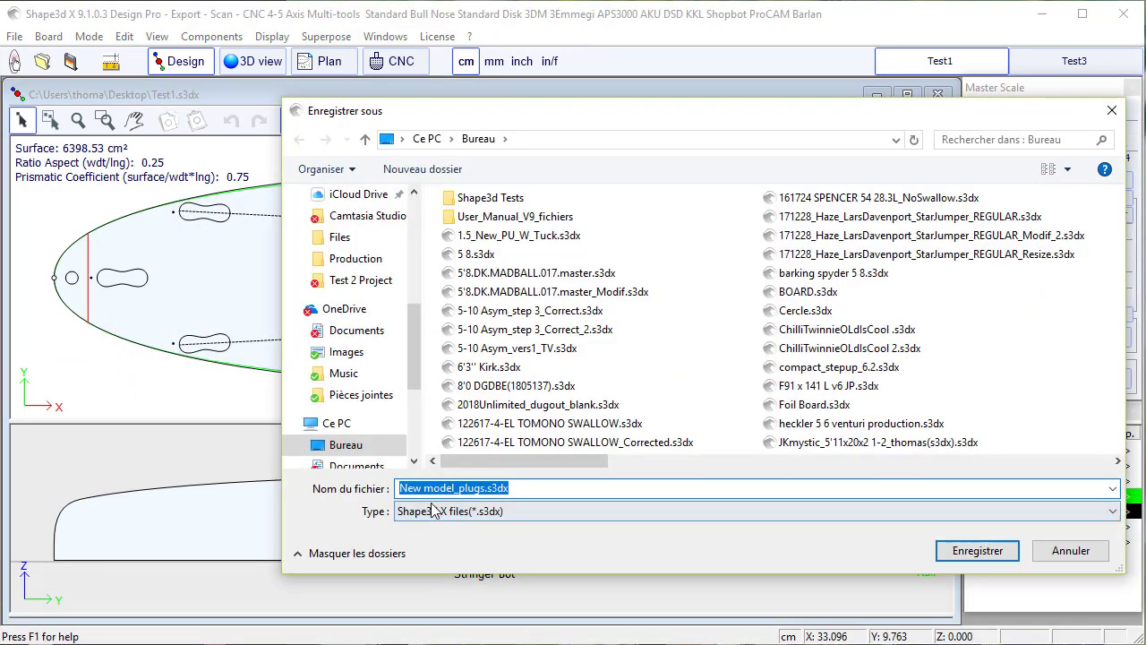
click(977, 549)
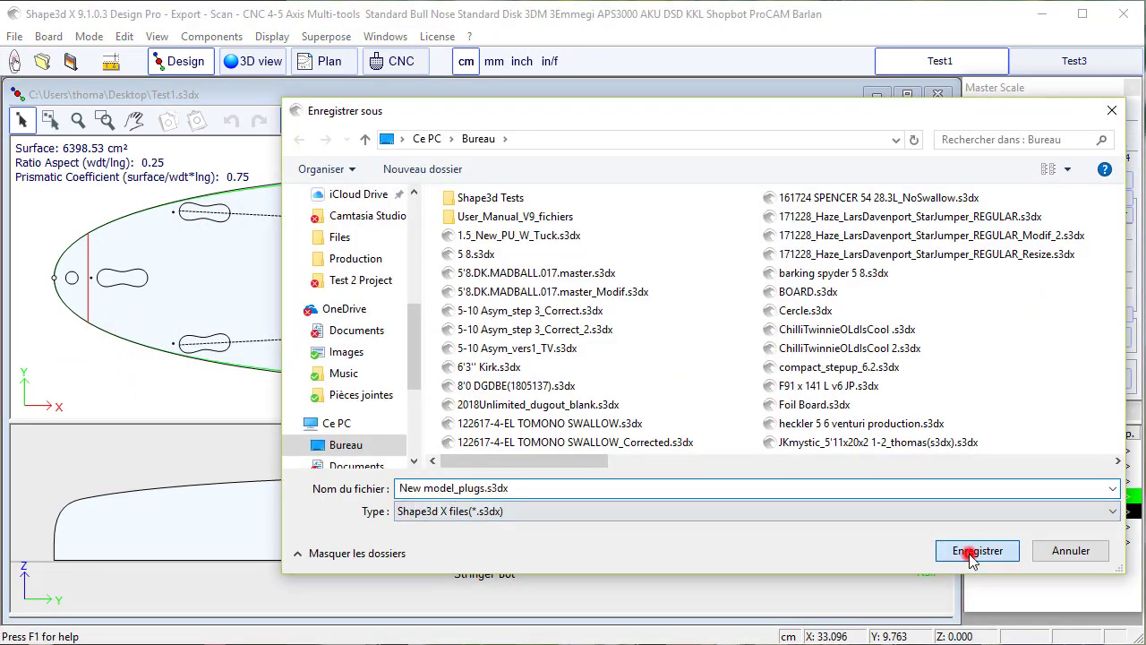
click(976, 550)
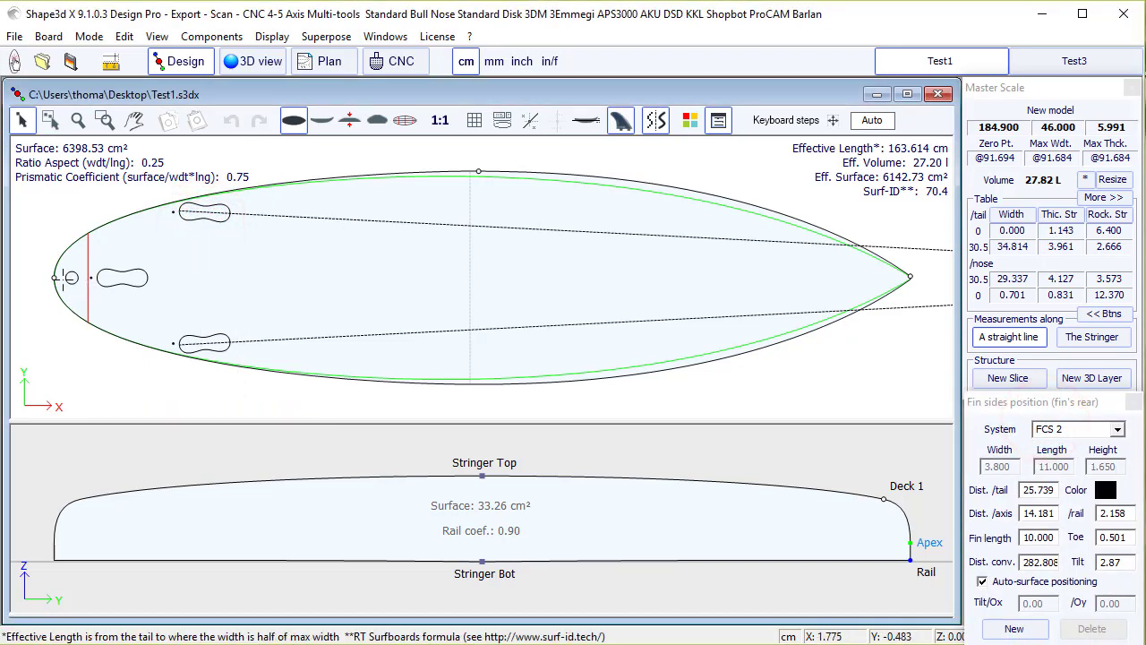
Step: Close the Size and parameters settings, leaving Test1's outline with its plugs removed
click(1091, 628)
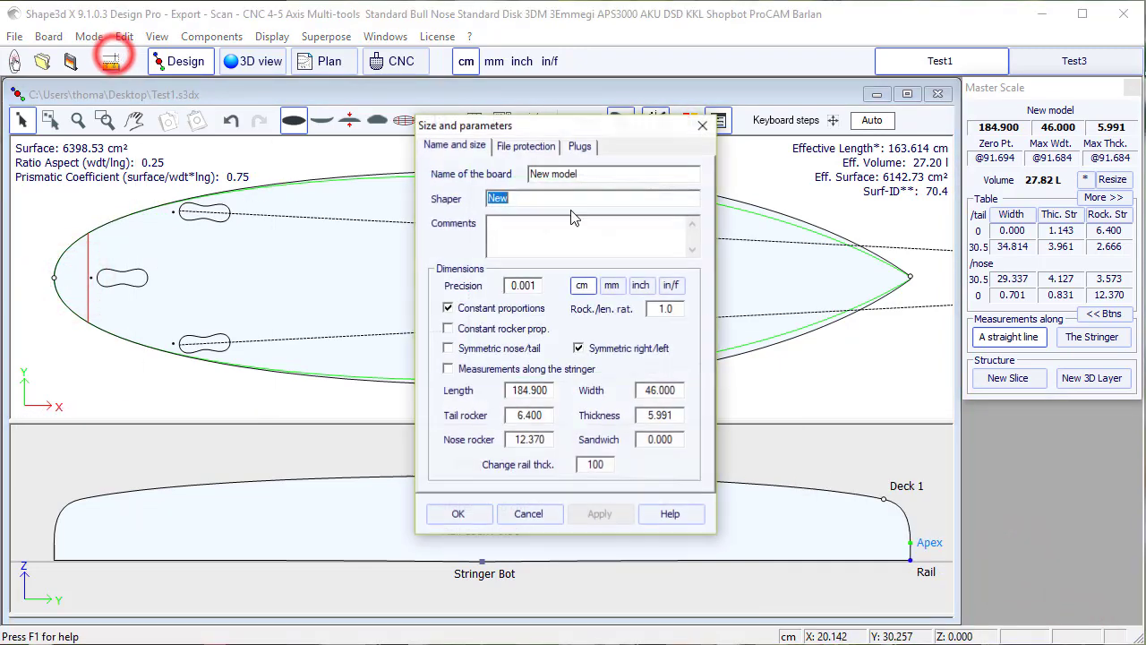
click(579, 145)
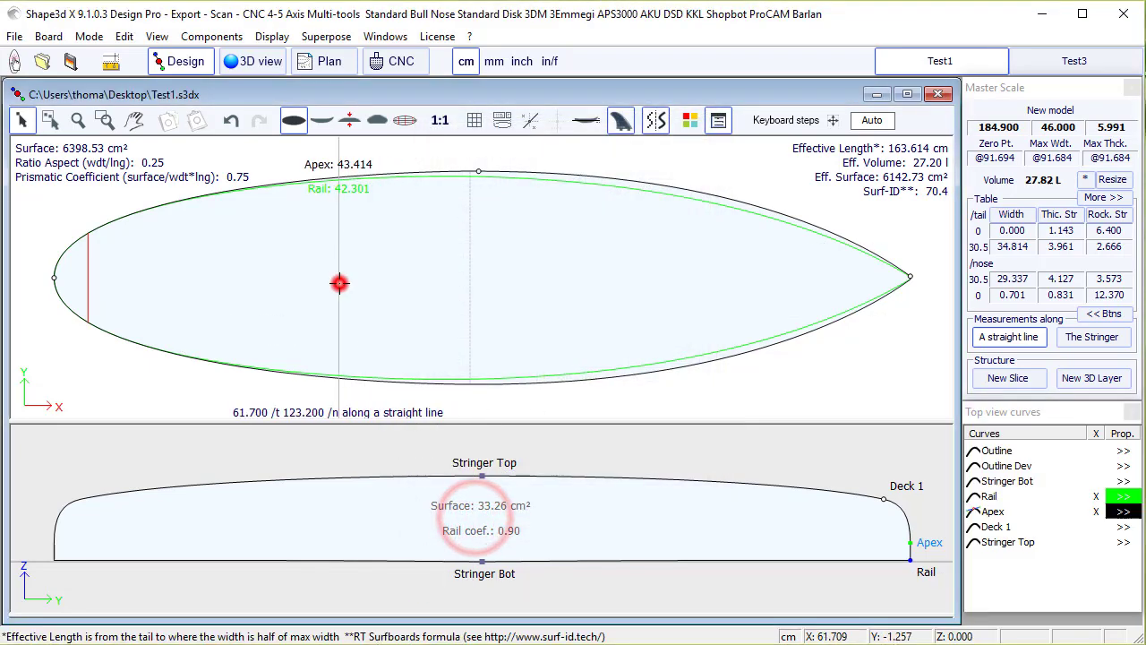
Step: Load the fin and leash plugs back onto the board from New model_plugs.s3dx
right_click(293, 209)
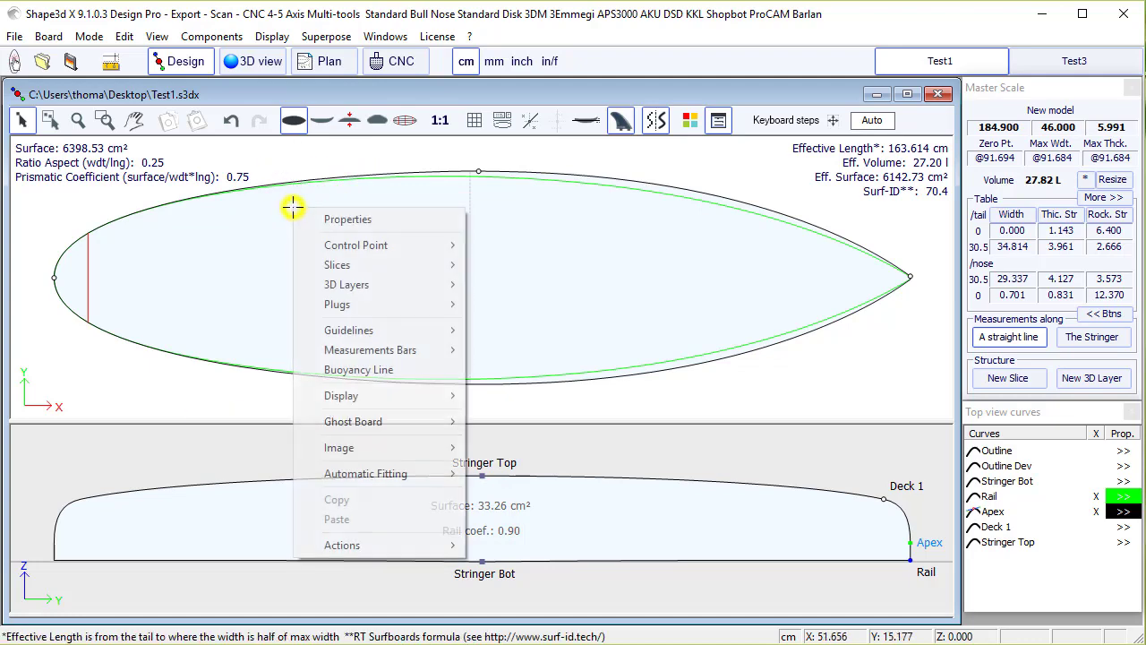
mouse_move(359, 304)
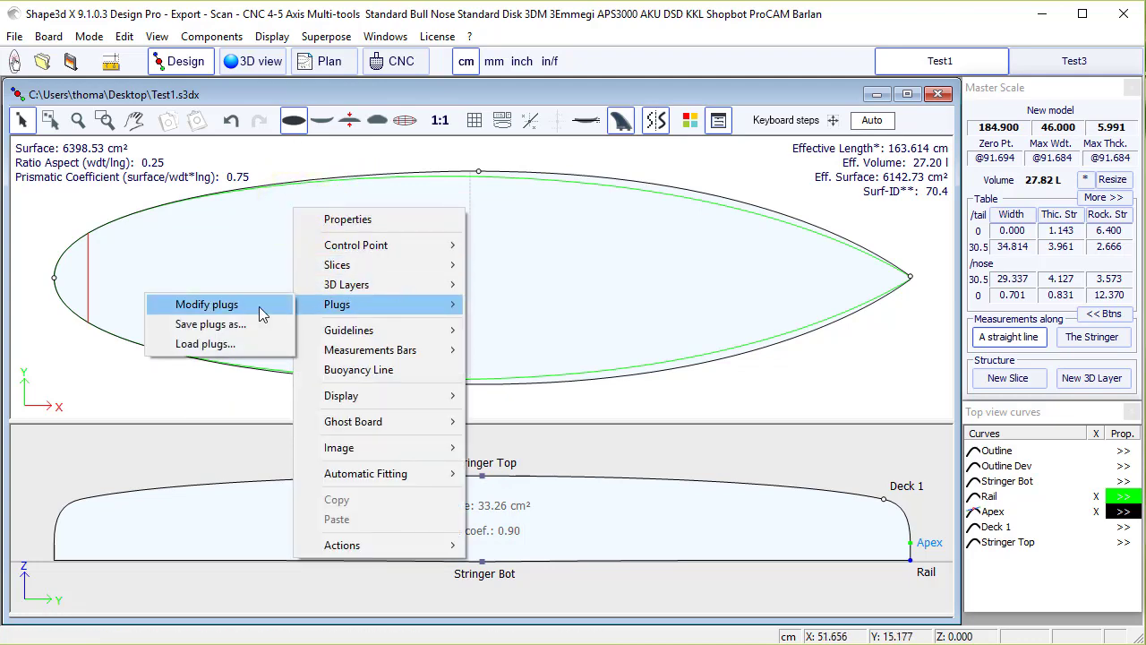
click(205, 344)
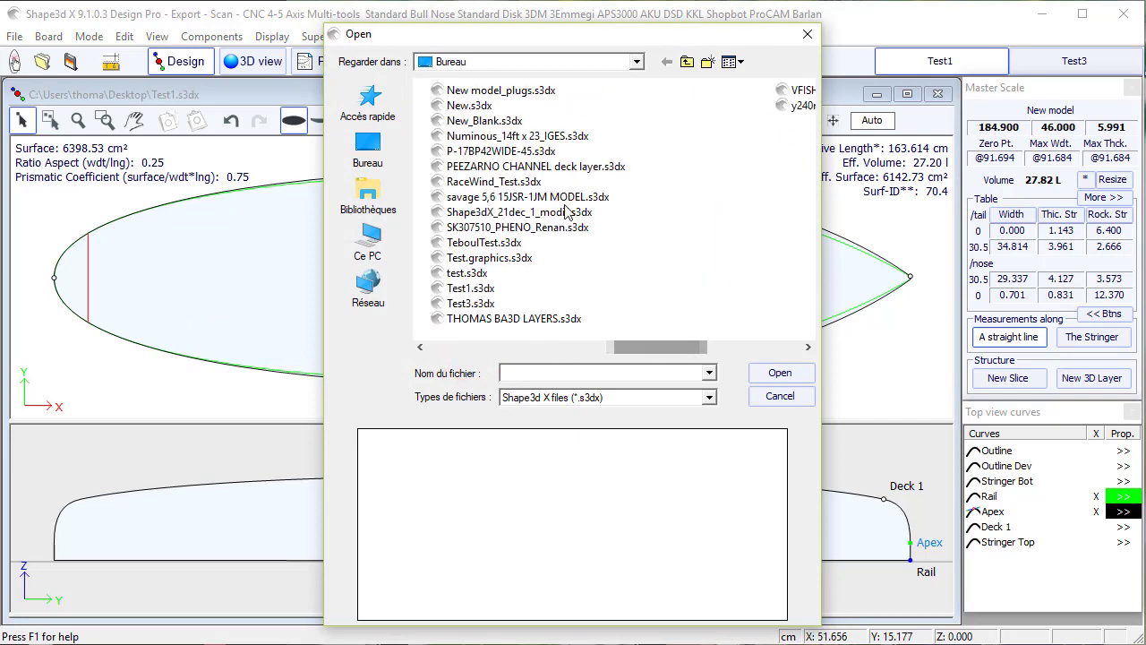
click(501, 90)
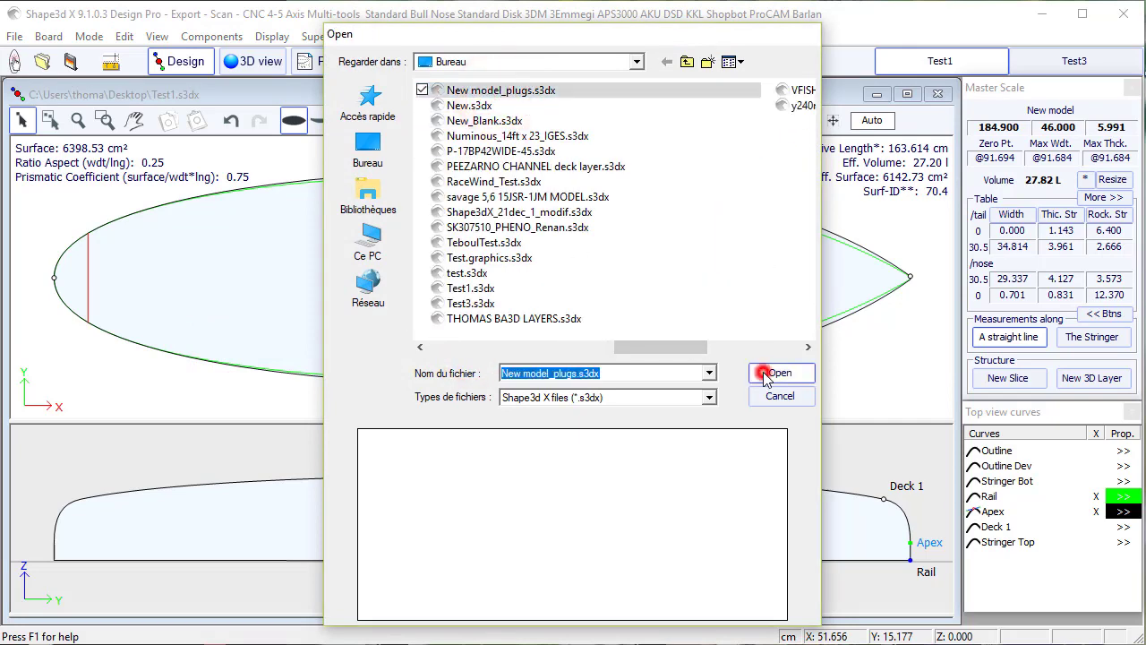
click(780, 372)
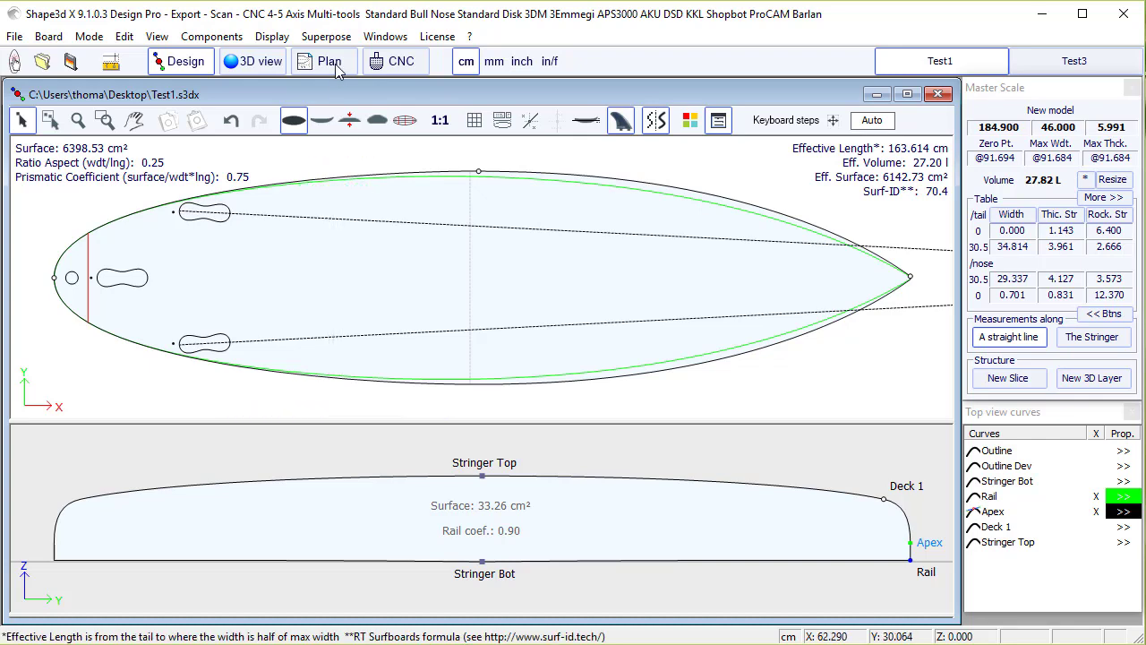
Step: Show Test1 as a dimensioned plan sheet with fin and plug positions from the tail
click(324, 61)
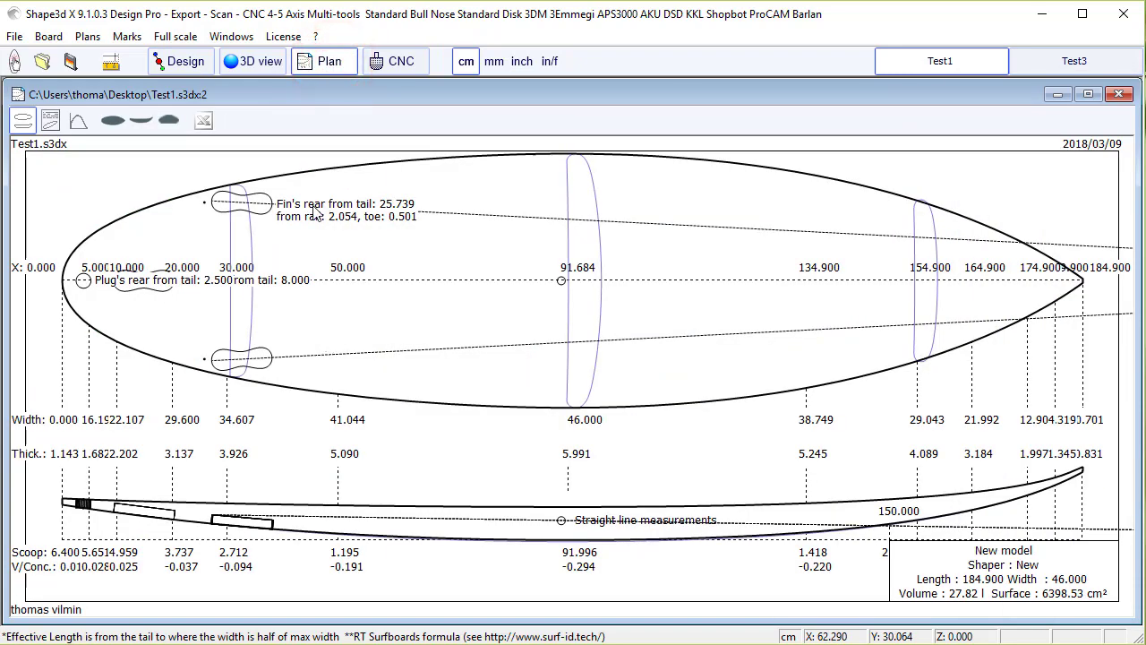
mouse_move(348, 221)
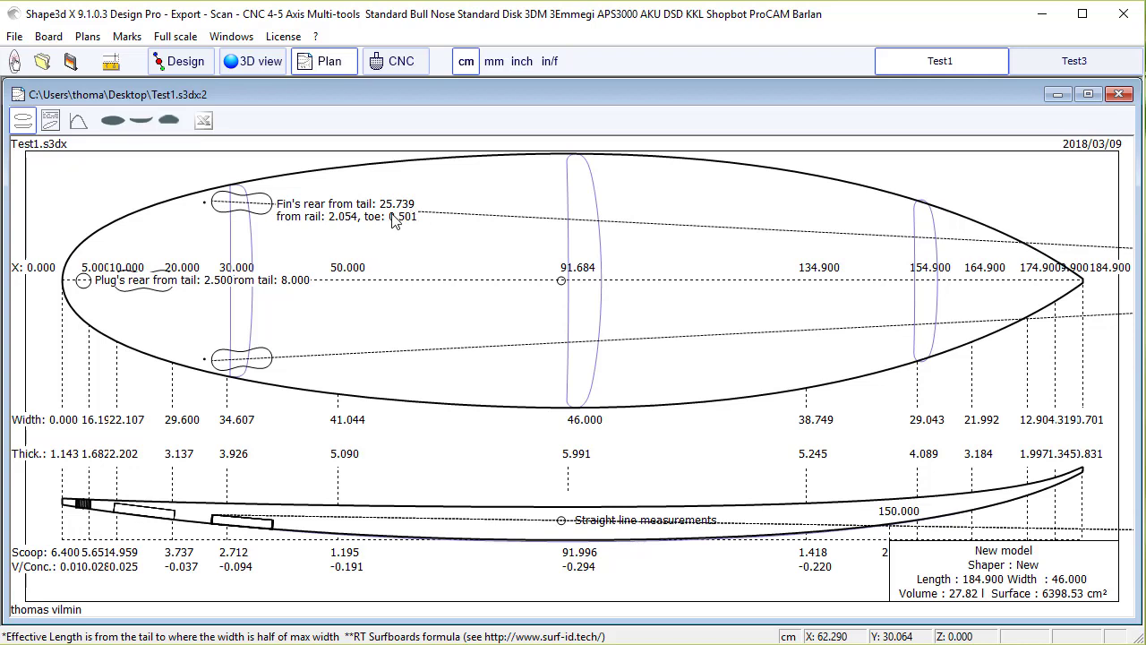
mouse_move(202, 210)
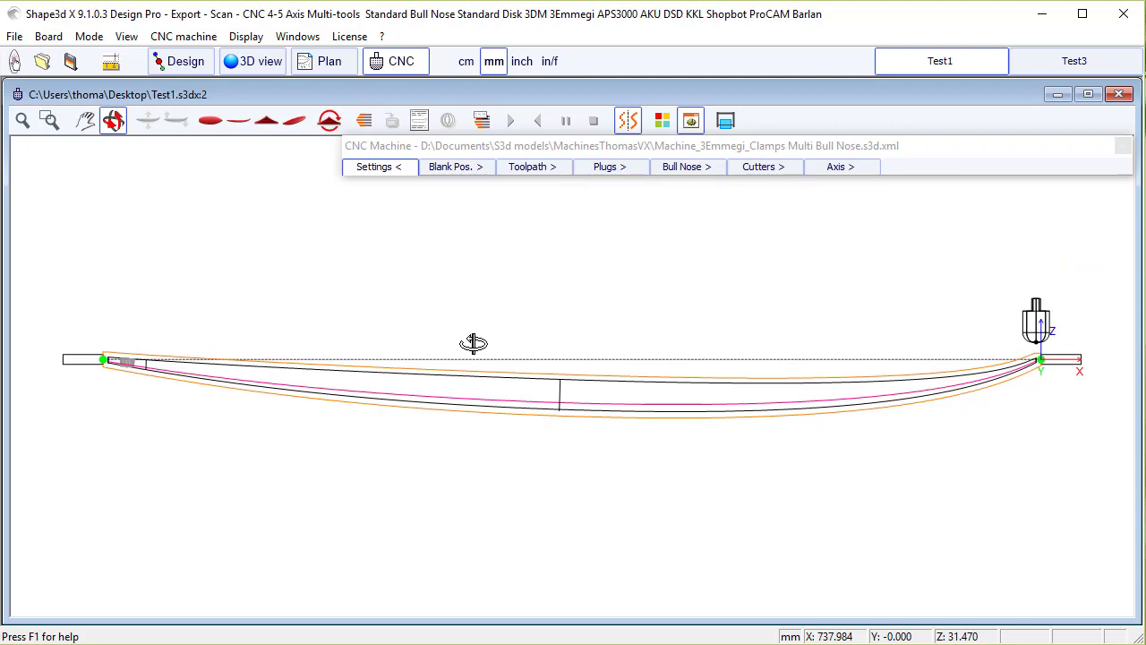
mouse_move(475, 226)
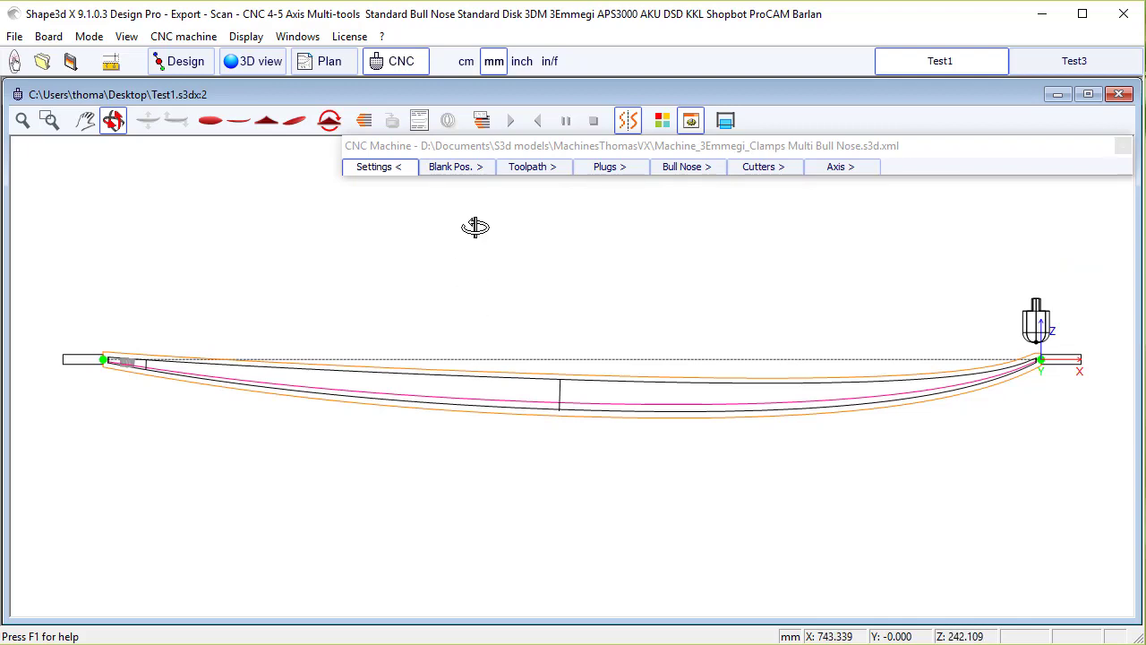
Step: Review the Cutters and Plugs settings with Cut Plugs on, then compute the board's toolpaths
click(757, 167)
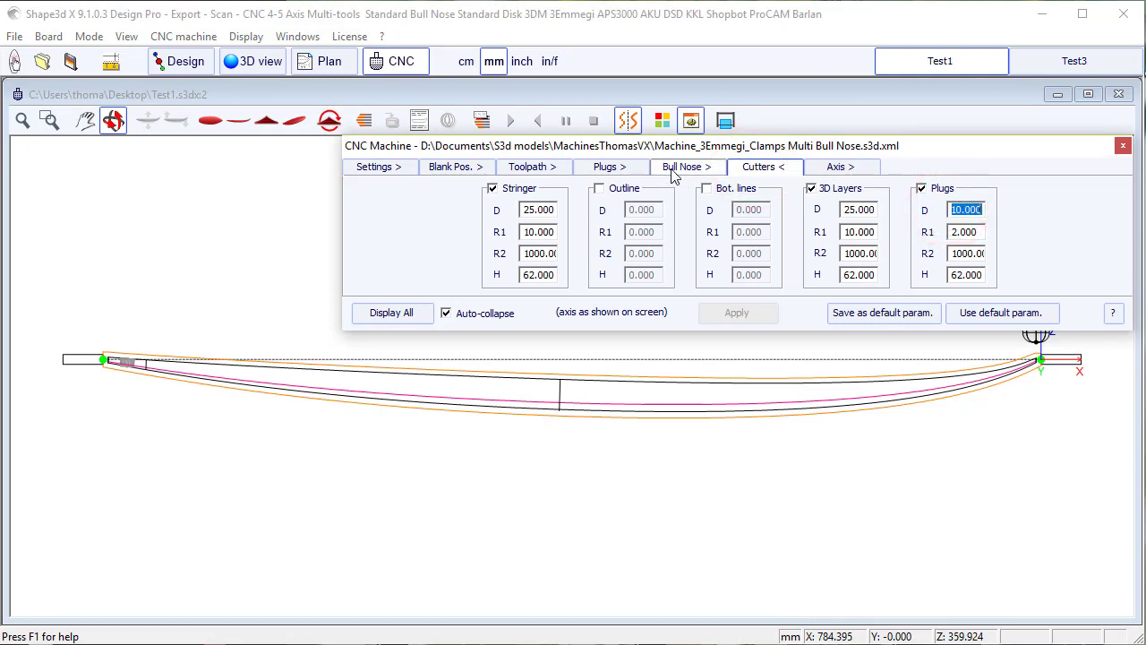
click(609, 167)
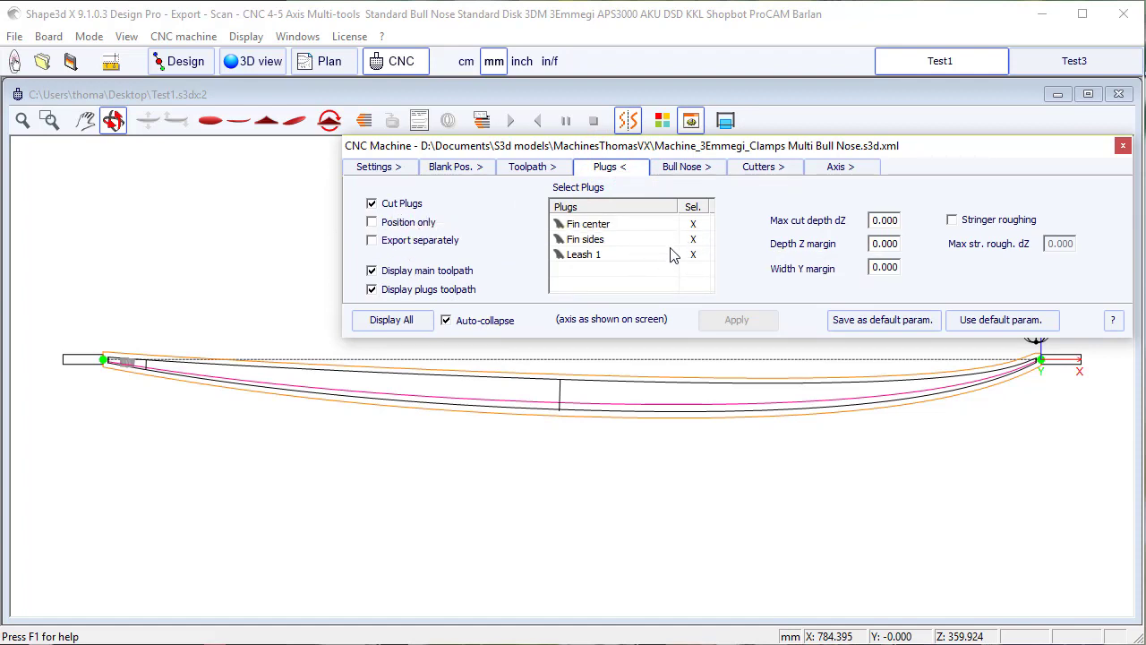
mouse_move(466, 312)
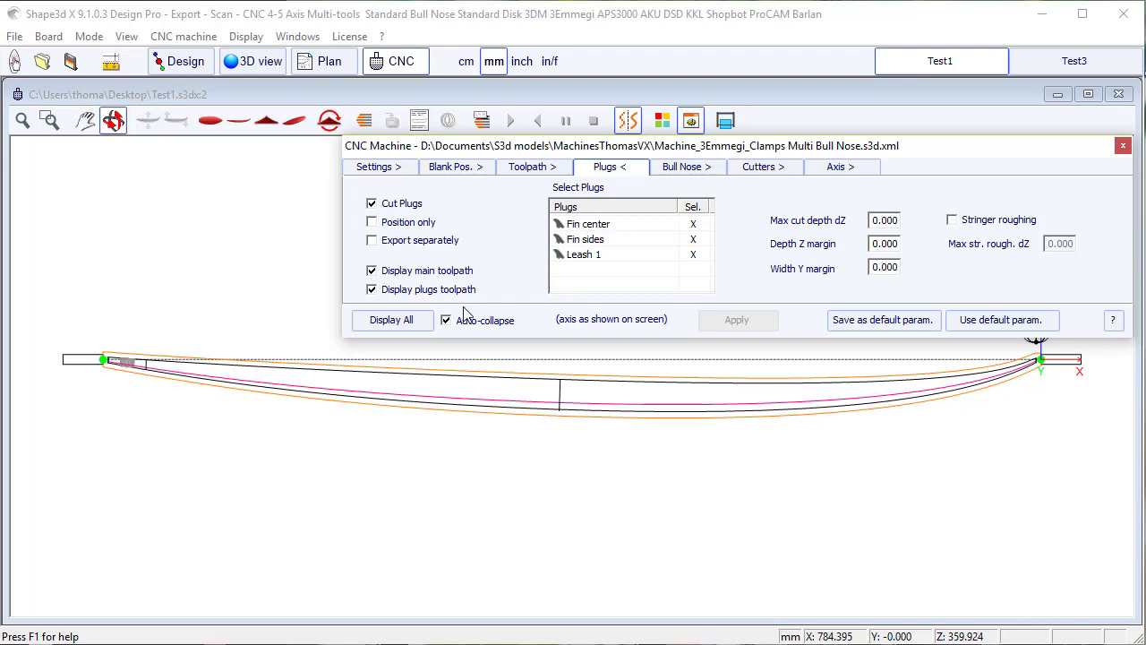
click(361, 120)
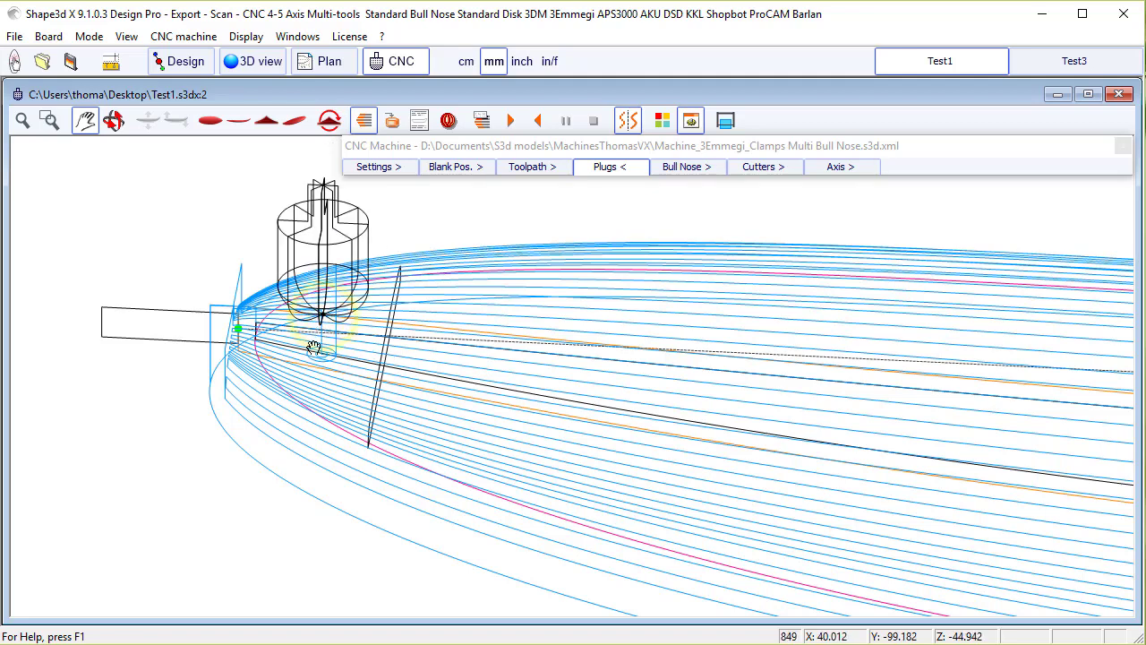
Step: Hide the main toolpath so only the three spiral plug toolpaths near the tail show
click(610, 167)
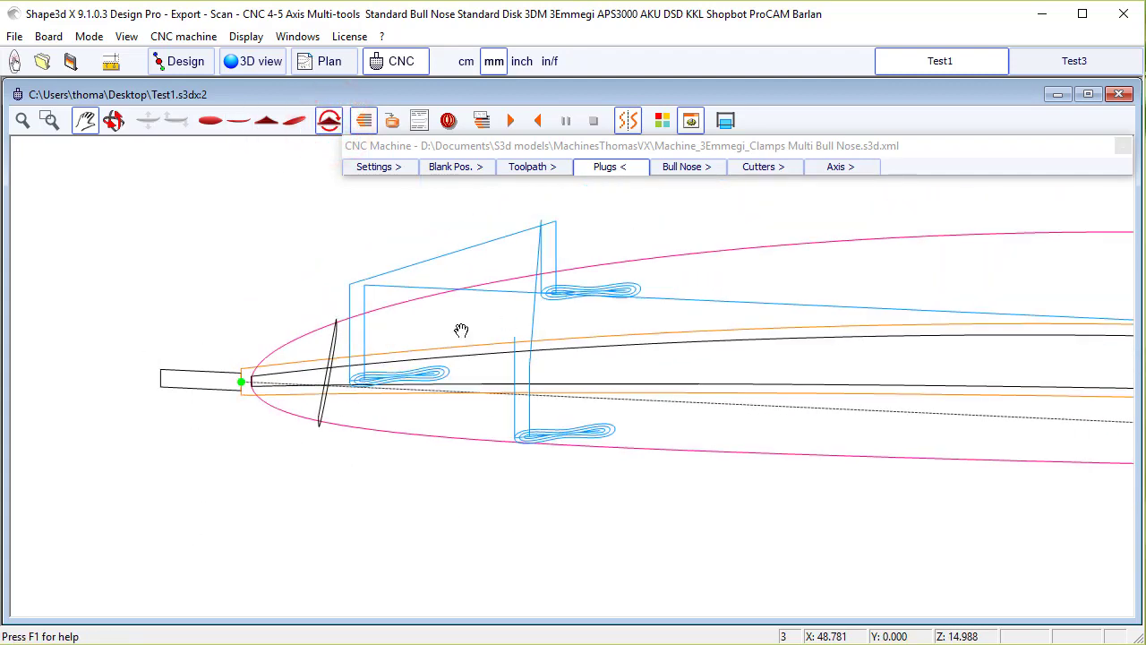
Step: Enable stringer roughing with Max str. rough. dZ 5.000 and recompute the plug toolpaths
click(610, 166)
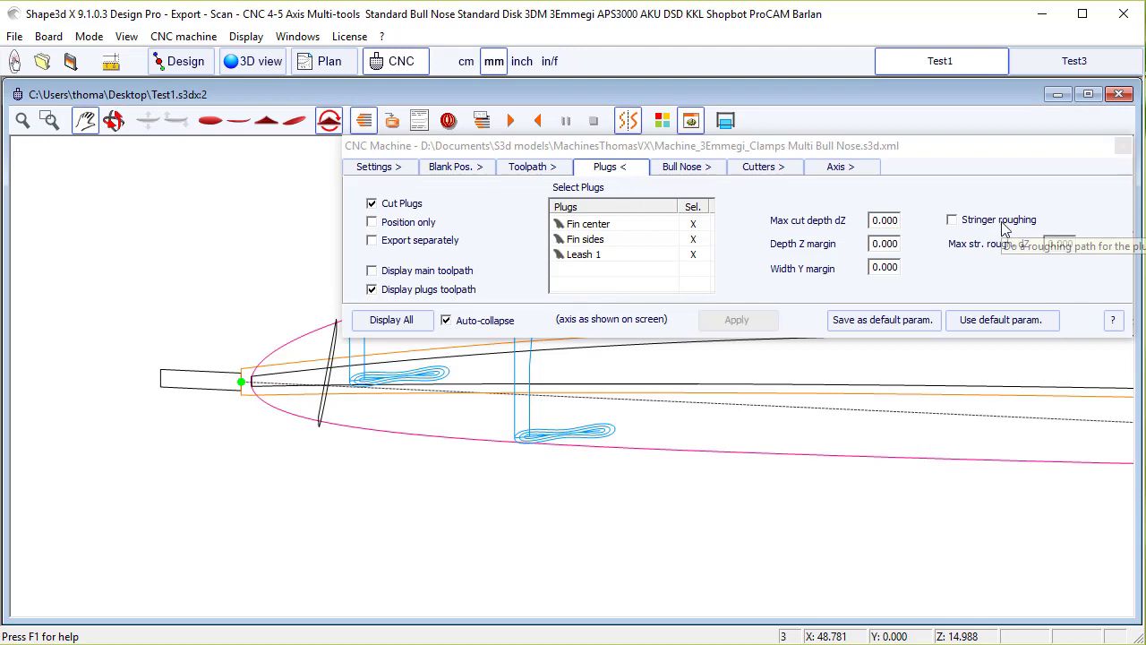
click(952, 220)
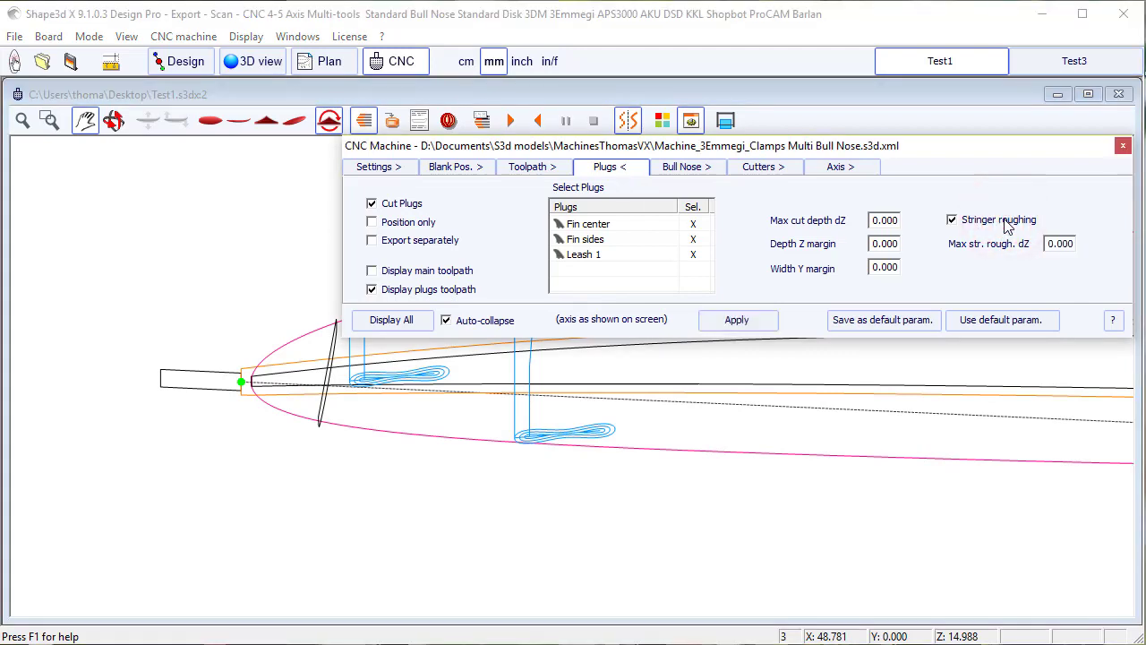
click(1060, 243)
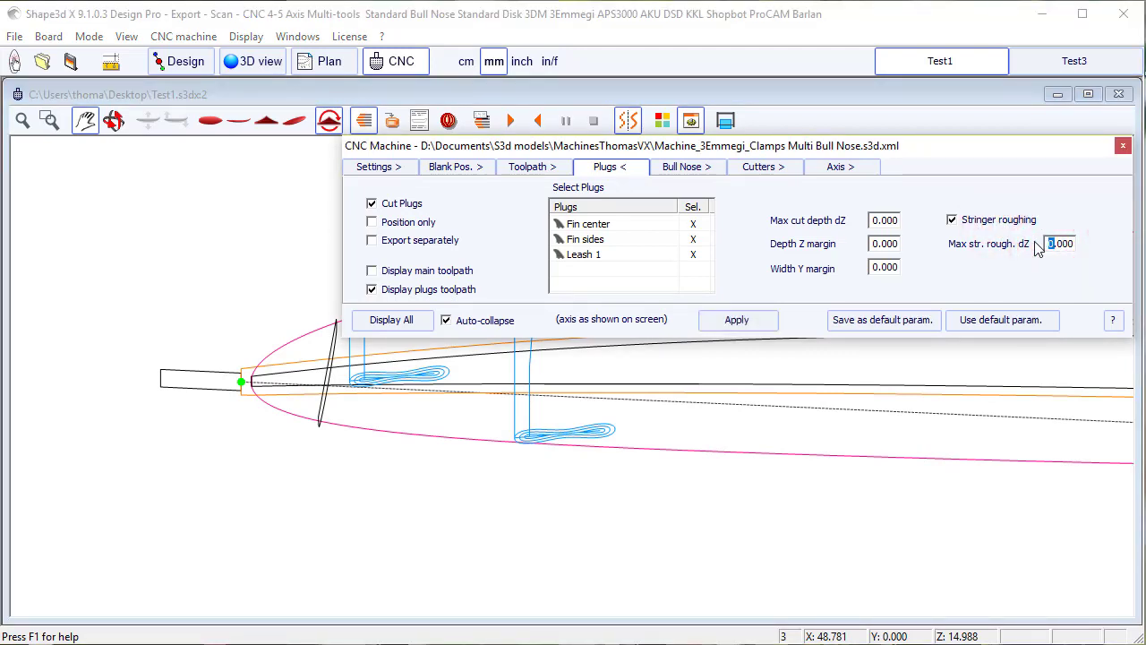
click(737, 319)
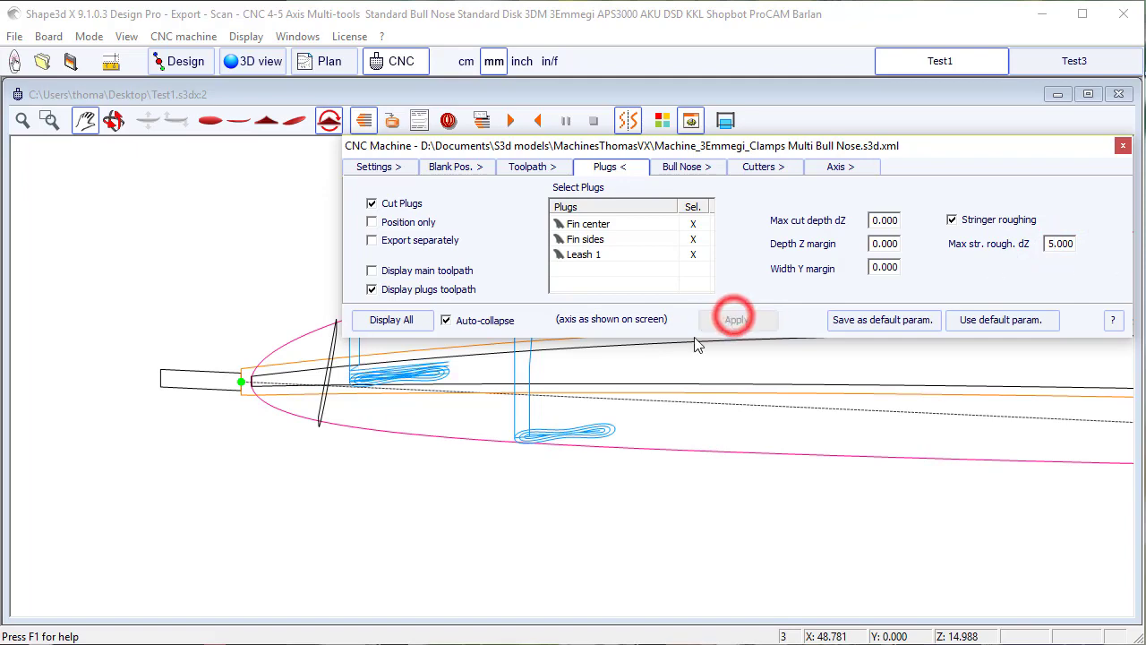
click(736, 319)
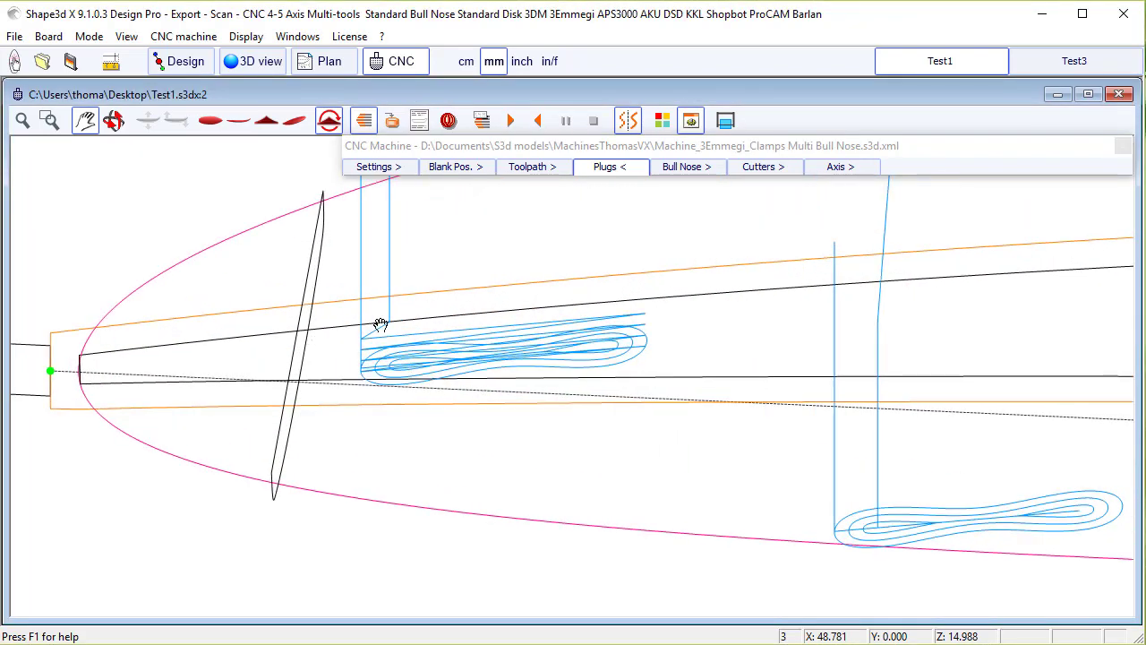